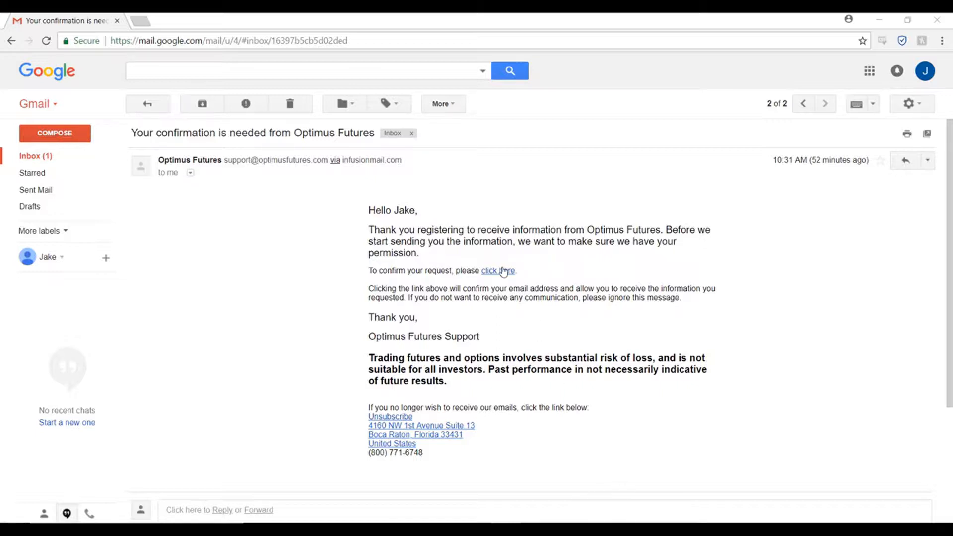
mouse_move(498, 270)
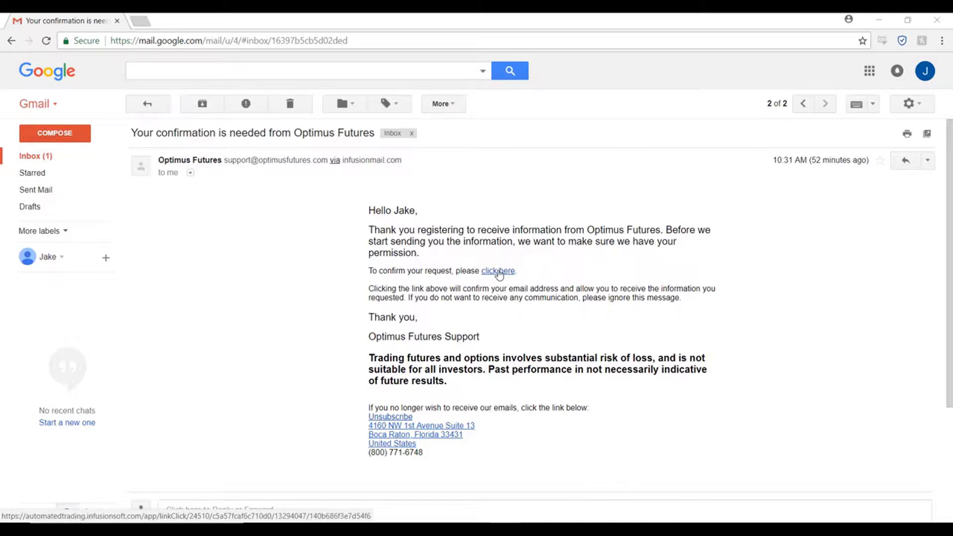
Confirm the Optimus Futures email address and close the confirmation tab
left_click(498, 271)
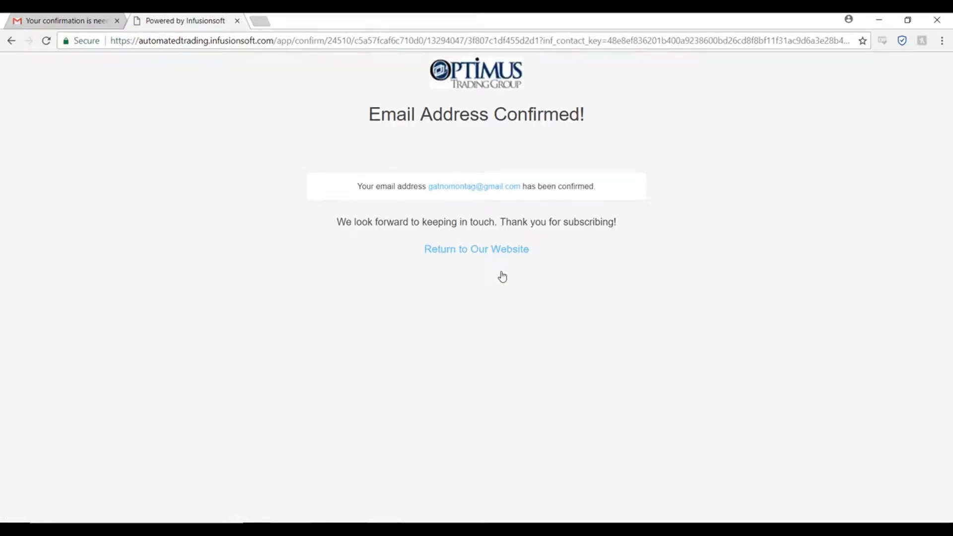
left_click(64, 21)
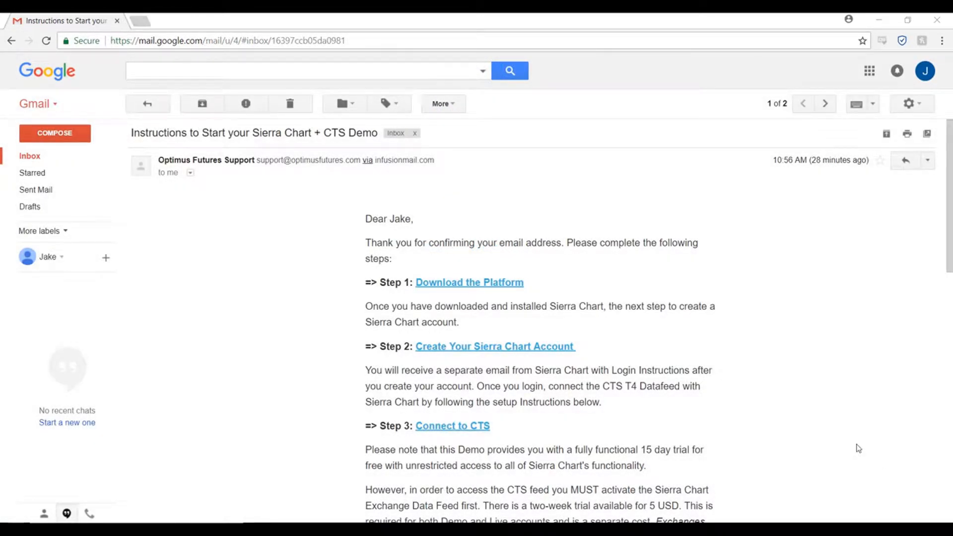
mouse_move(844, 415)
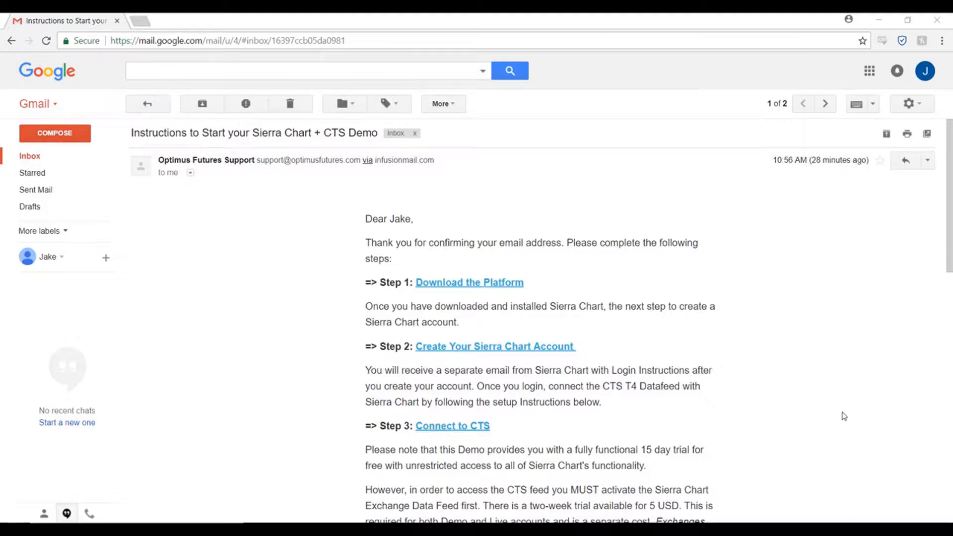
mouse_move(772, 414)
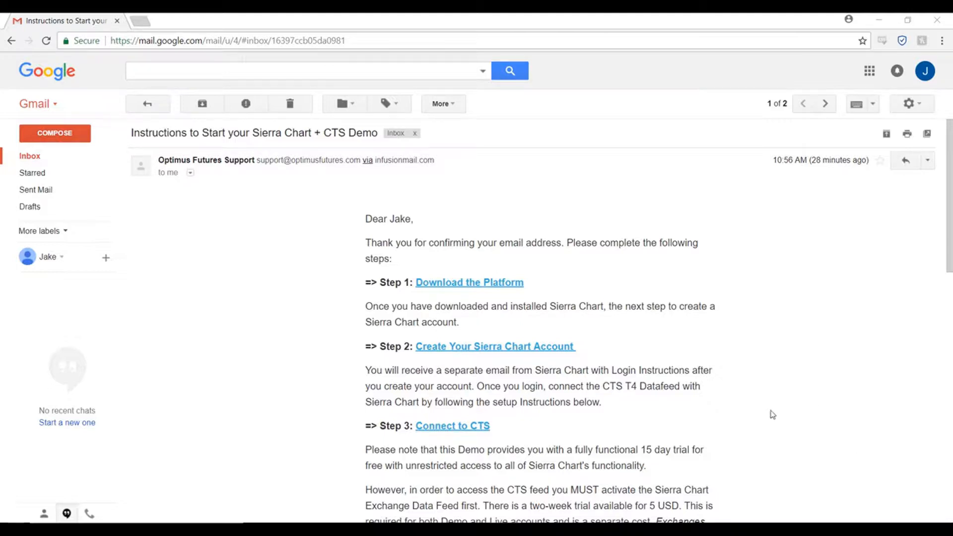
mouse_move(670, 415)
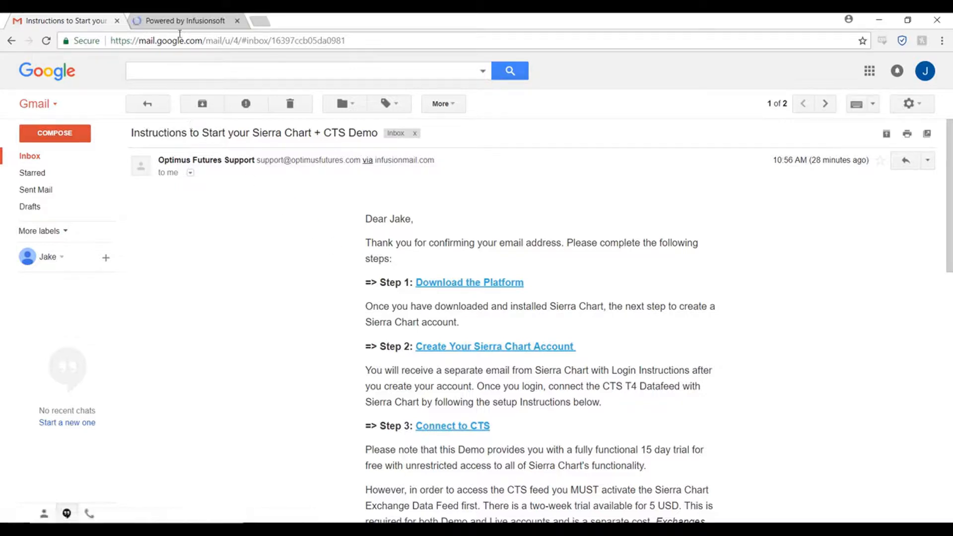
View the Step 1 Sierra Chart 1750 download on the Setup Instructions page
left_click(469, 282)
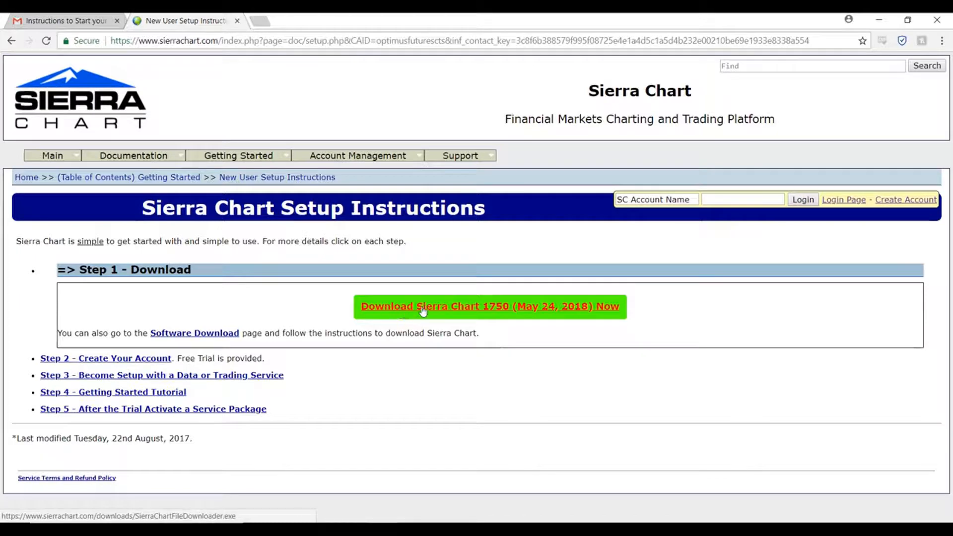
mouse_move(502, 310)
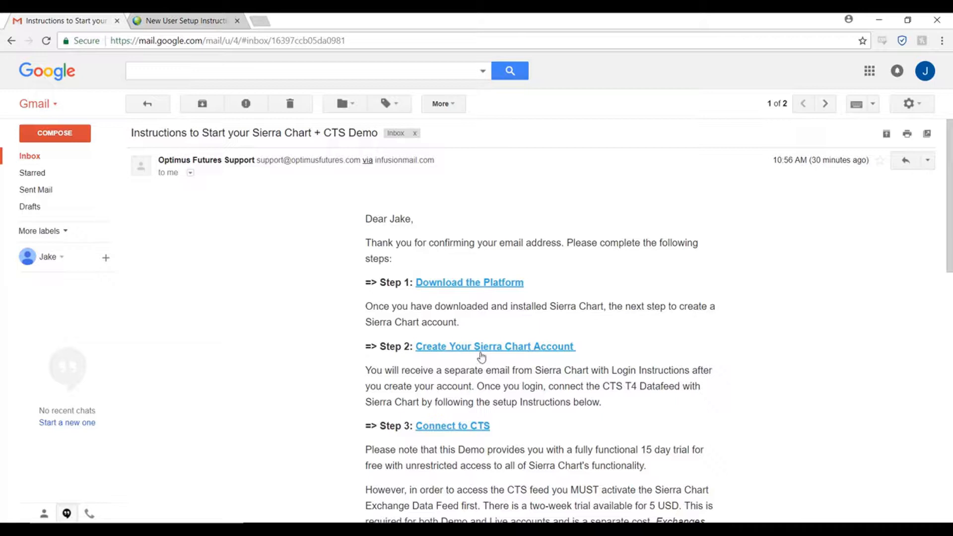
Open the 'Create Your Sierra Chart Account' instructions and the 'Create an Account' page
left_click(495, 346)
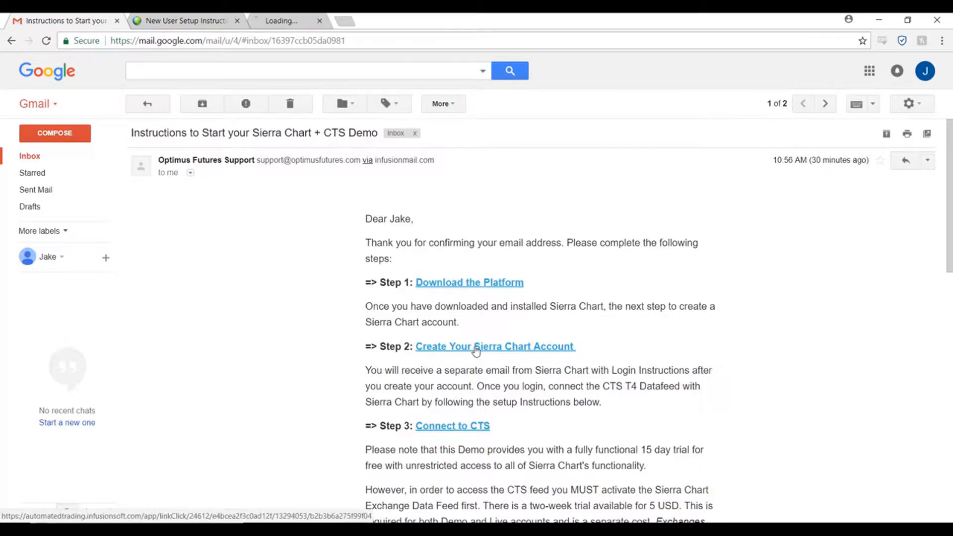
left_click(495, 345)
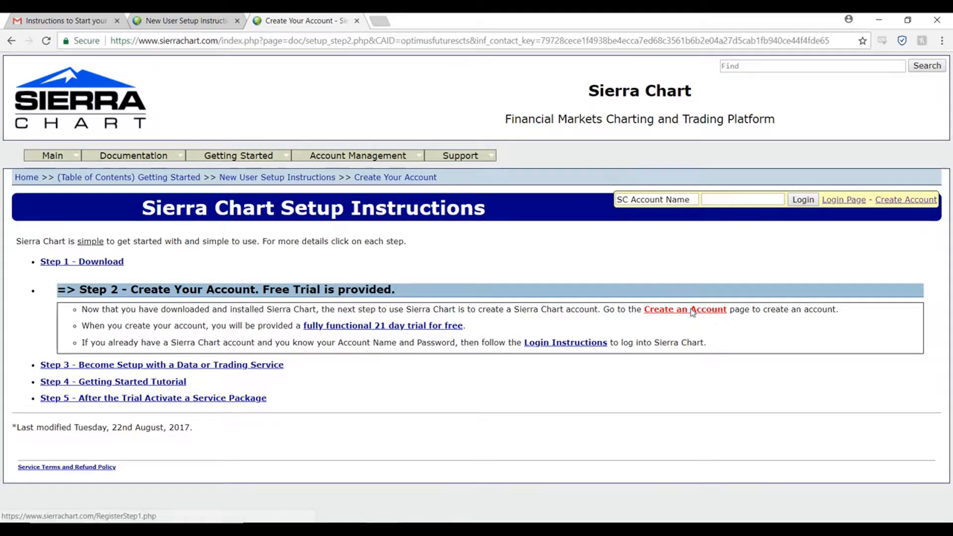
left_click(685, 309)
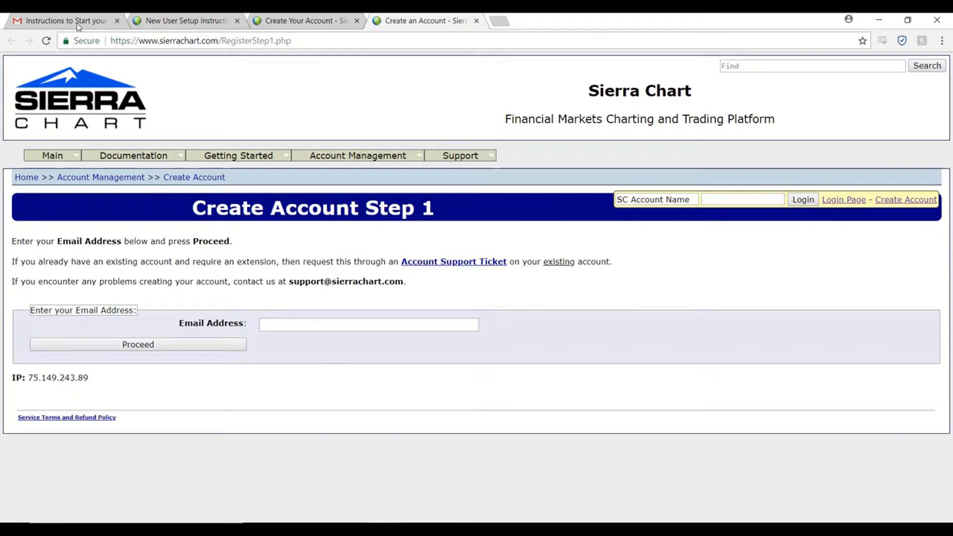
Back in the CTS Demo email, follow the Step 3 'Connect to CTS' link
left_click(64, 20)
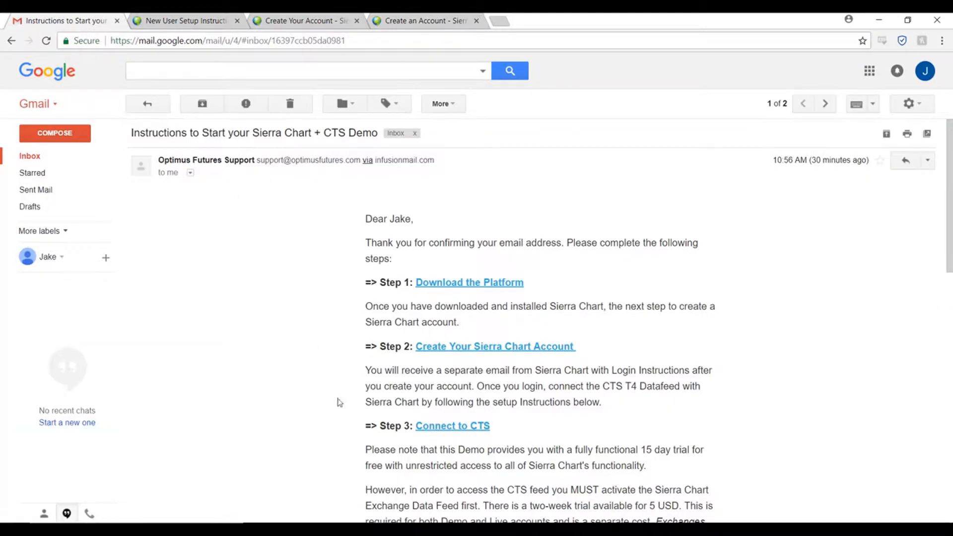
scroll("down", 3)
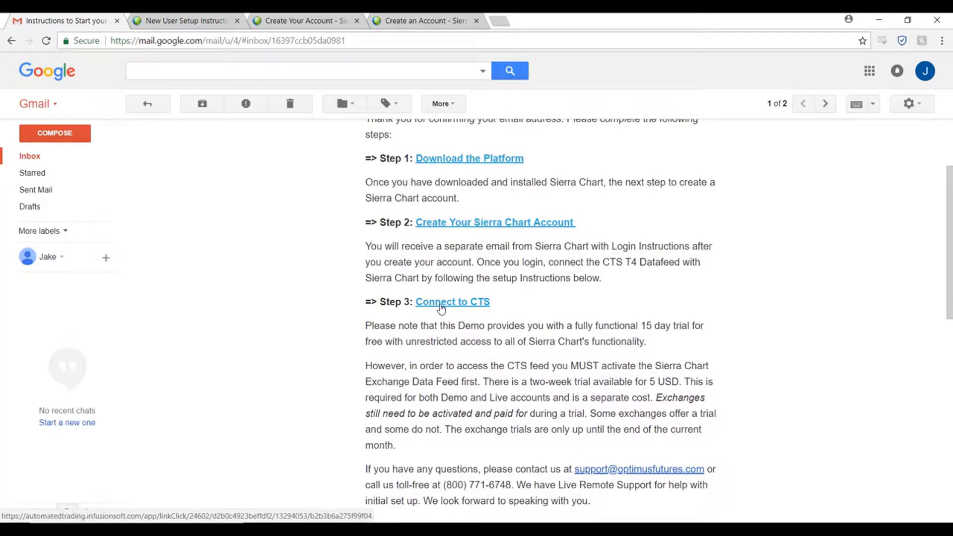
left_click(451, 301)
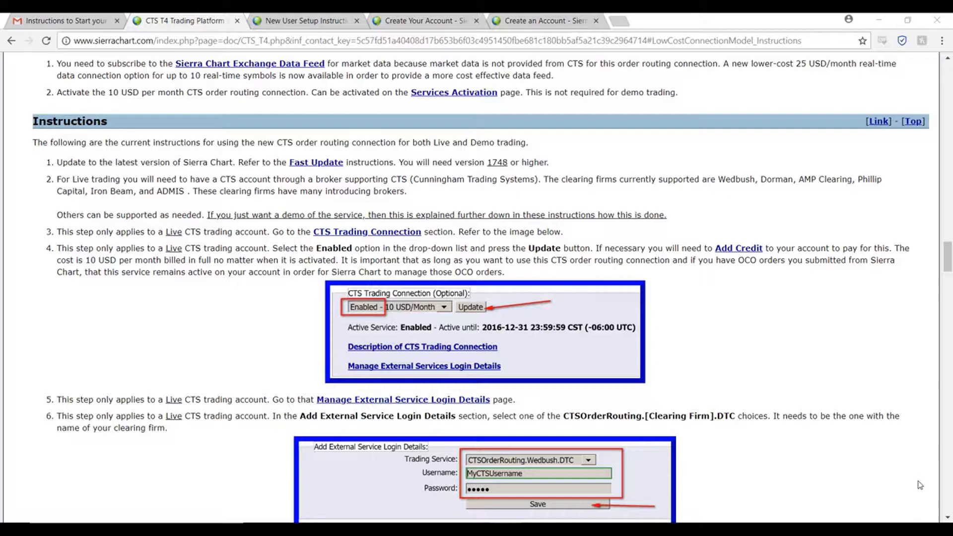
mouse_move(360, 280)
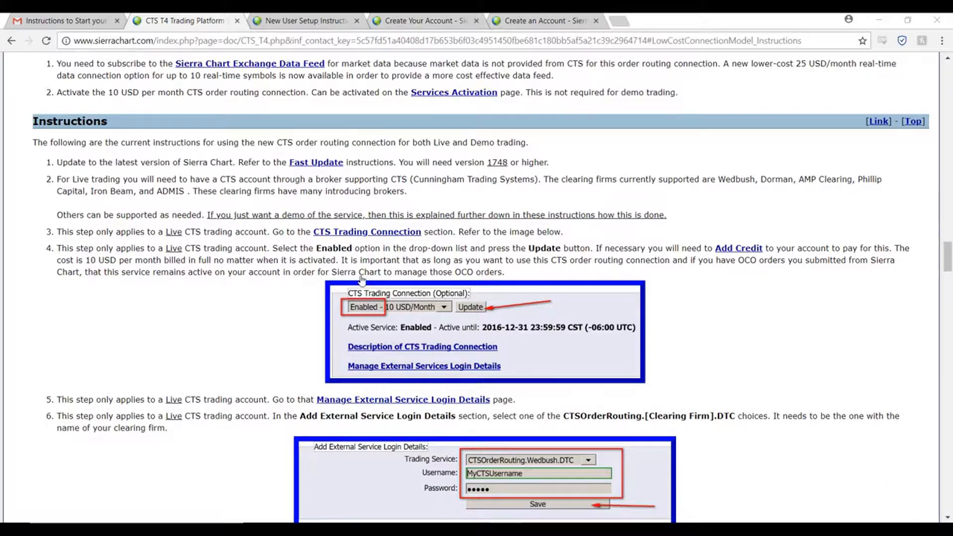
Scroll the CTS T4 Instructions to the Add External Service Login Details step
scroll("down", 3)
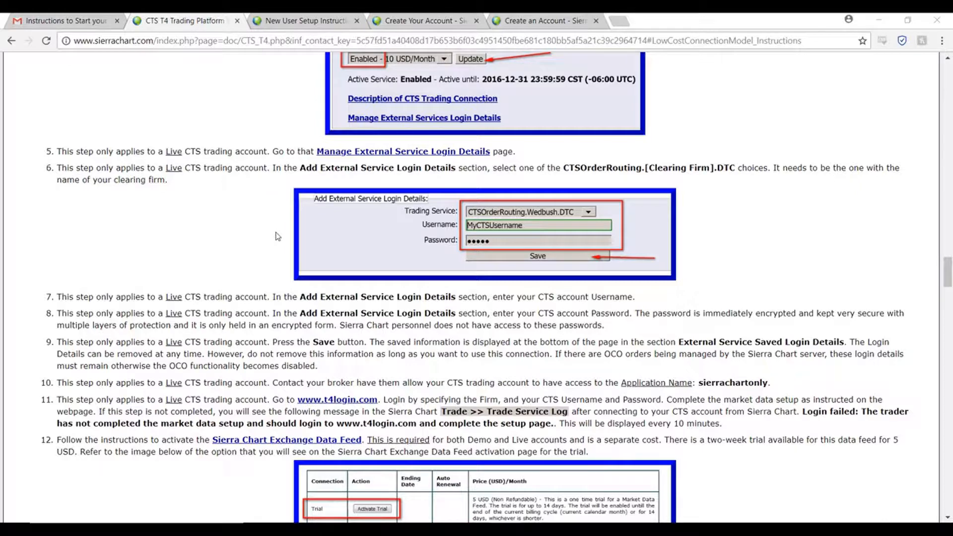
mouse_move(279, 252)
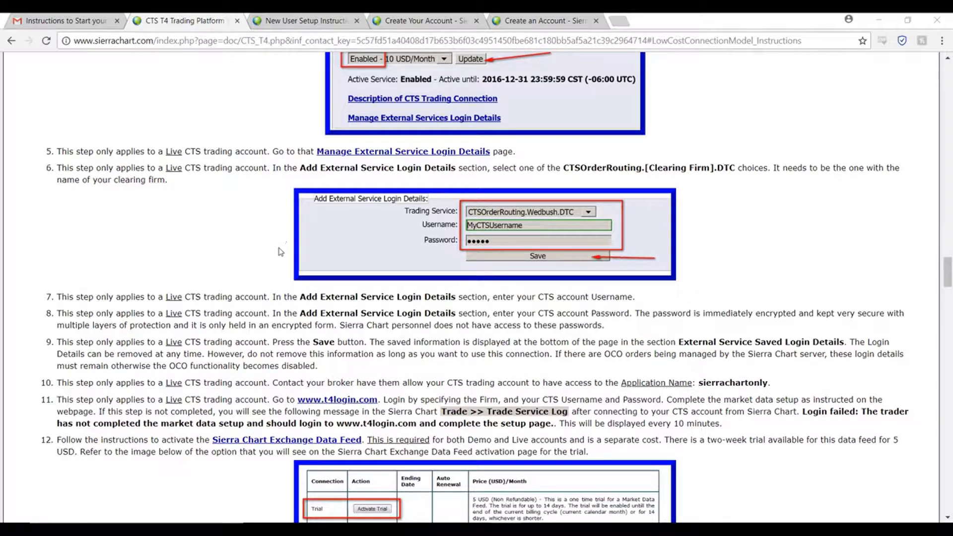
mouse_move(287, 249)
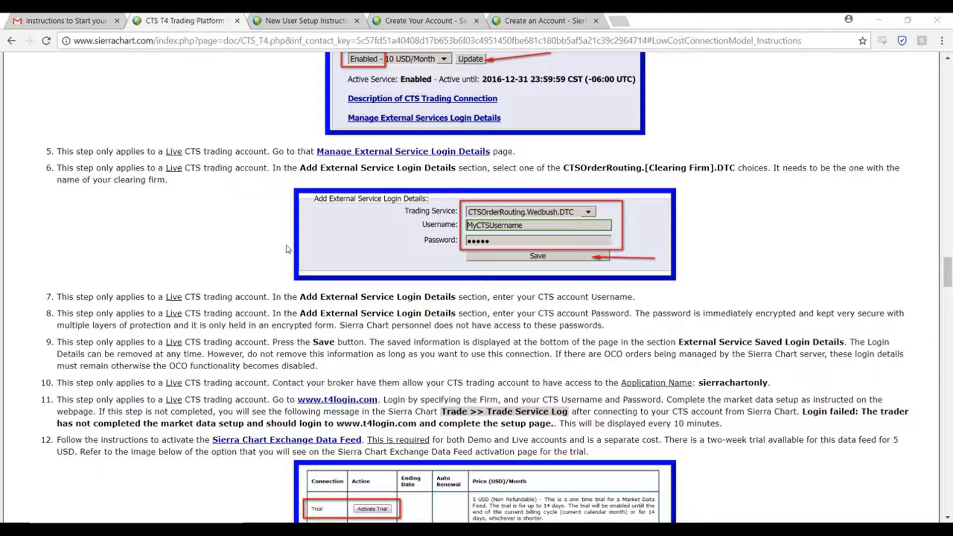
mouse_move(191, 480)
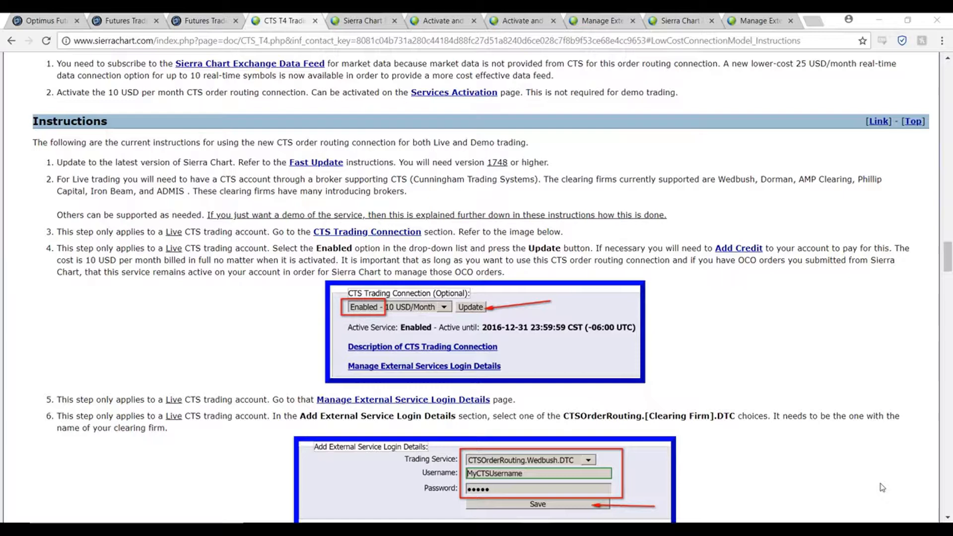
mouse_move(876, 484)
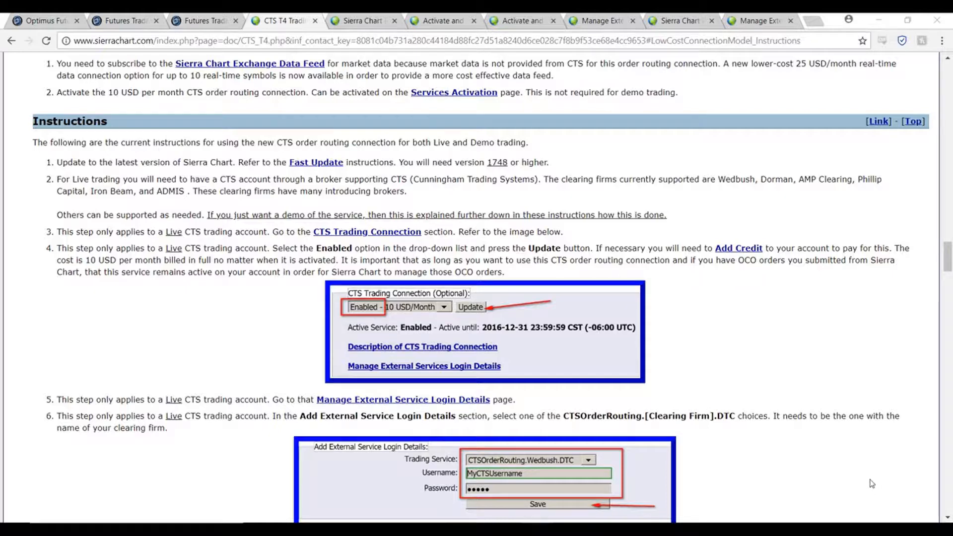
mouse_move(862, 469)
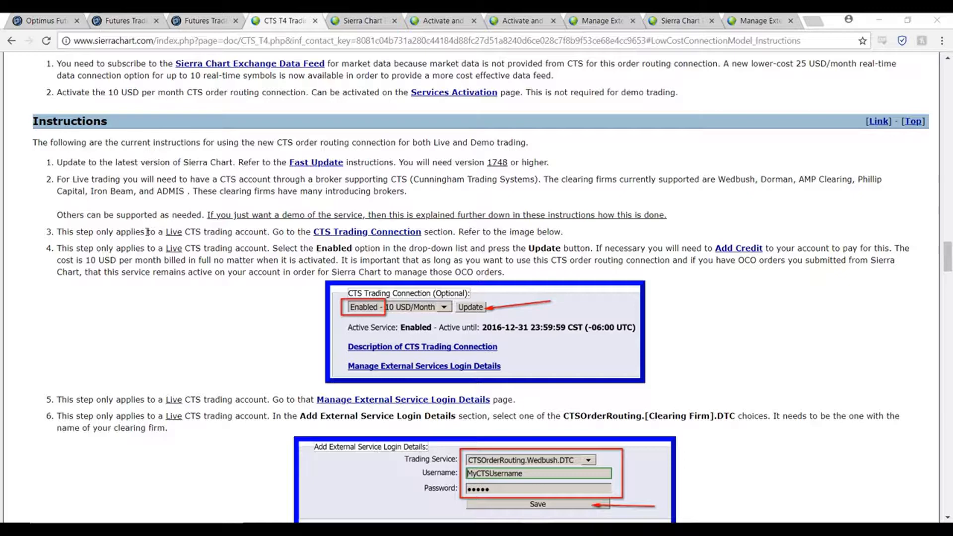
mouse_move(167, 246)
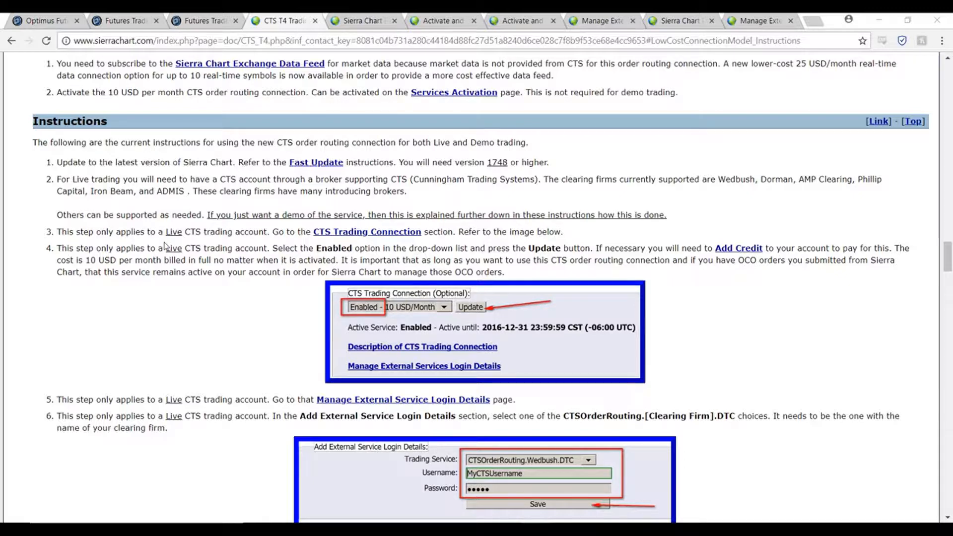
scroll("down", 3)
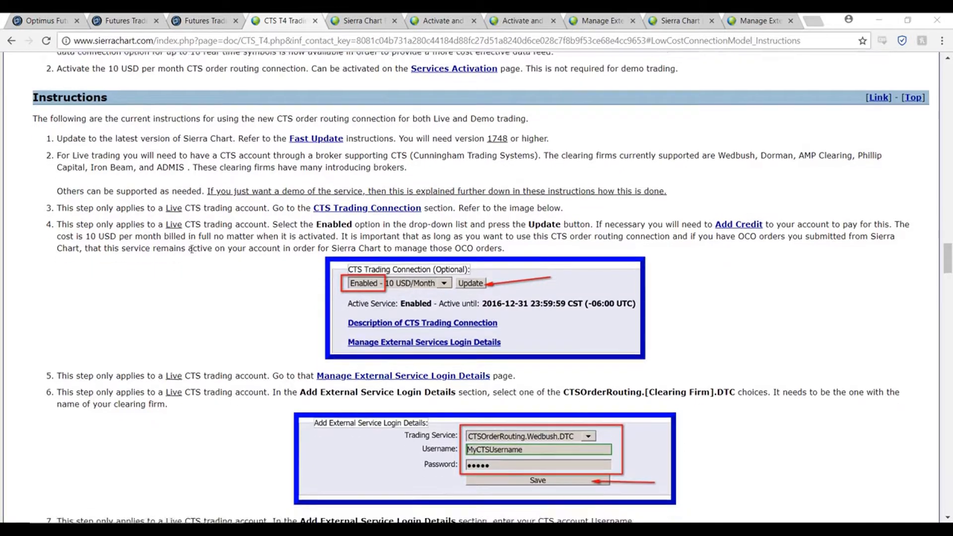
scroll("down", 3)
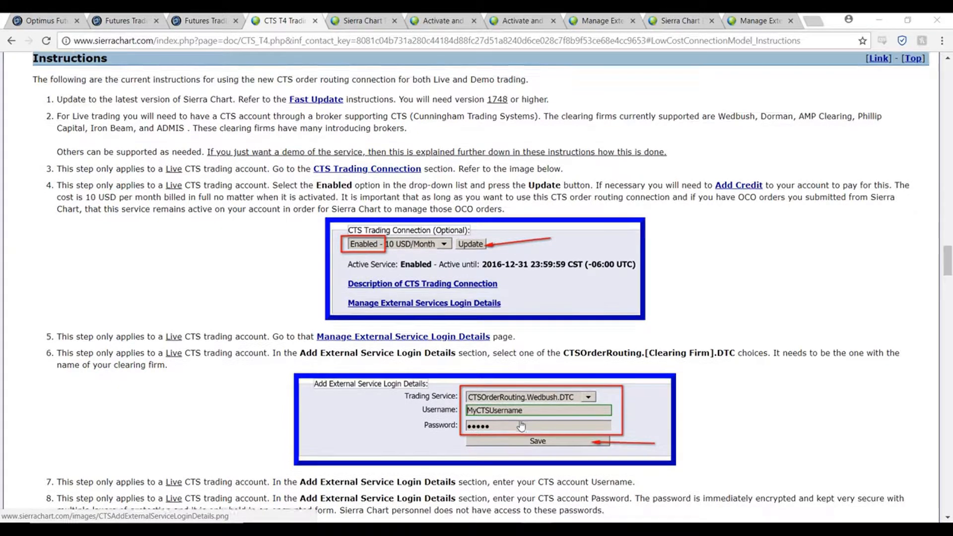
Scroll to steps 12–14: data feed trial, 10 real-time symbols, Demo account request
scroll("down", 3)
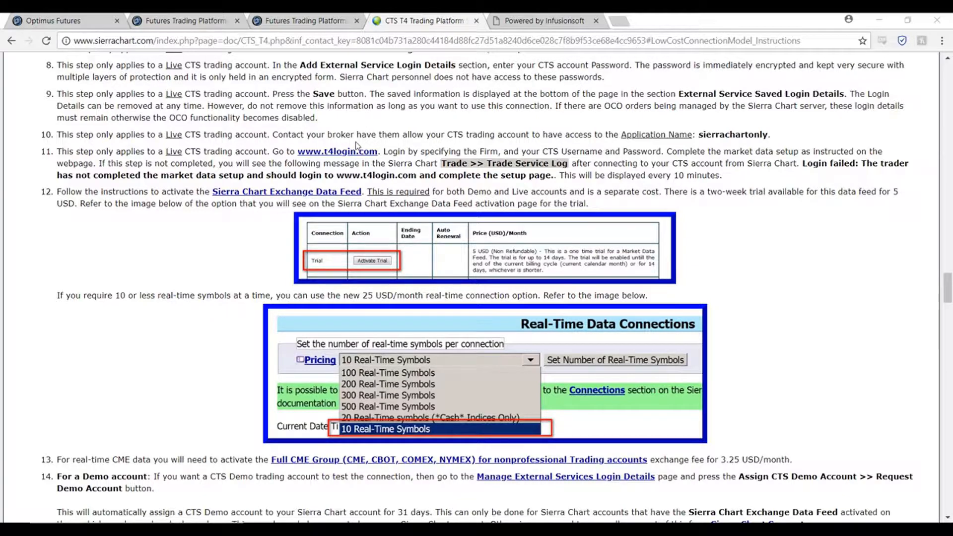
mouse_move(145, 198)
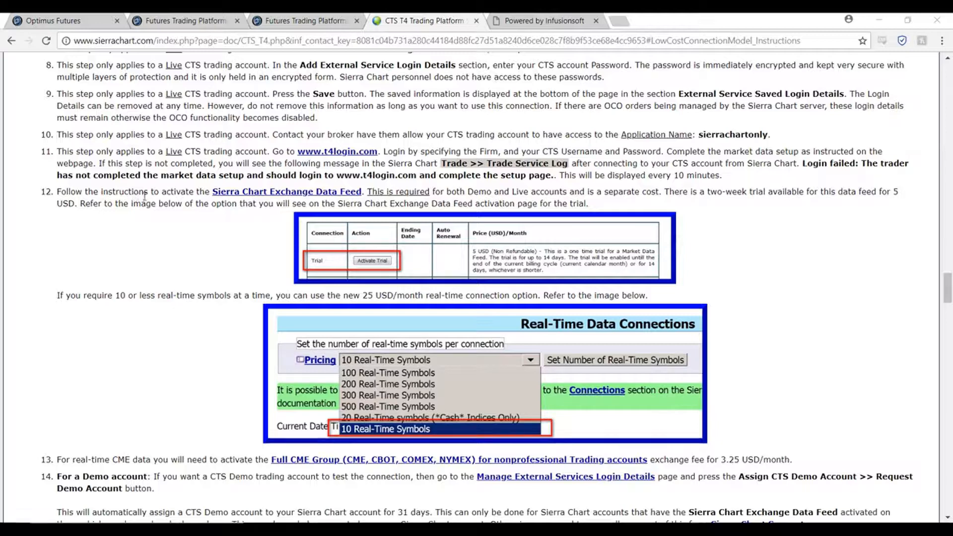
mouse_move(287, 192)
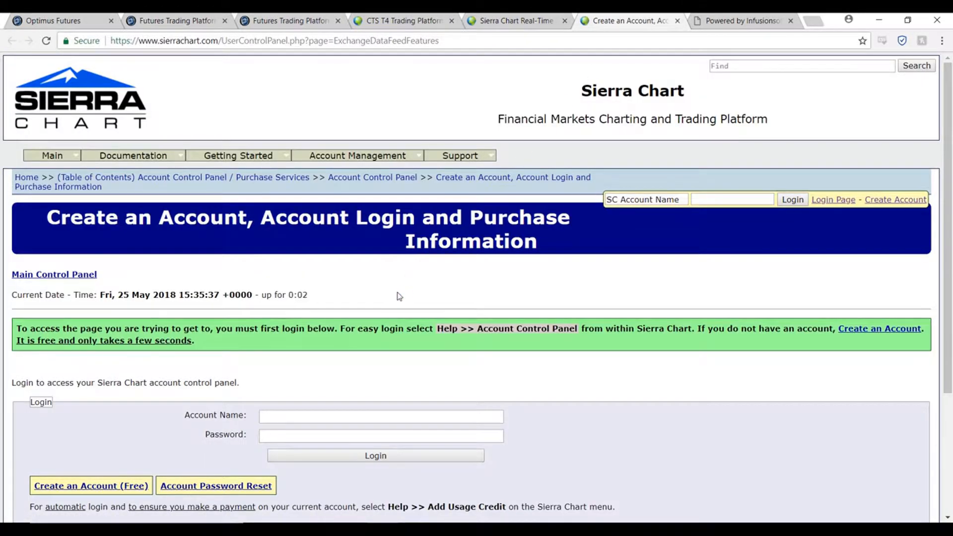
scroll("down", 3)
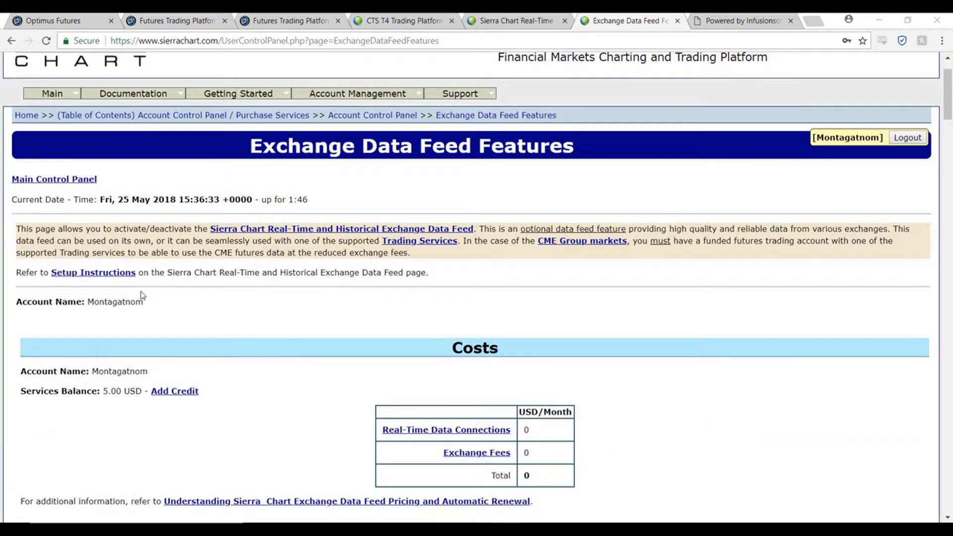
mouse_move(209, 264)
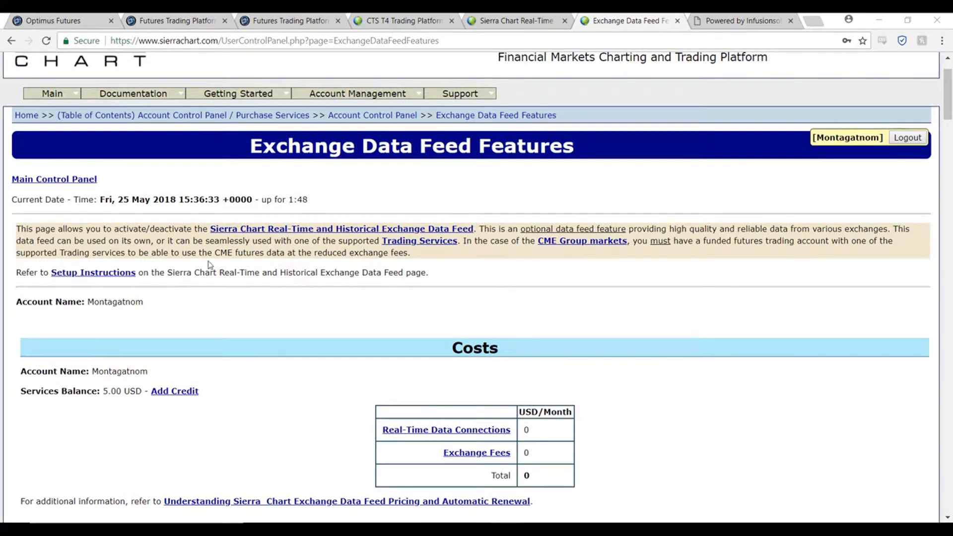
scroll("down", 3)
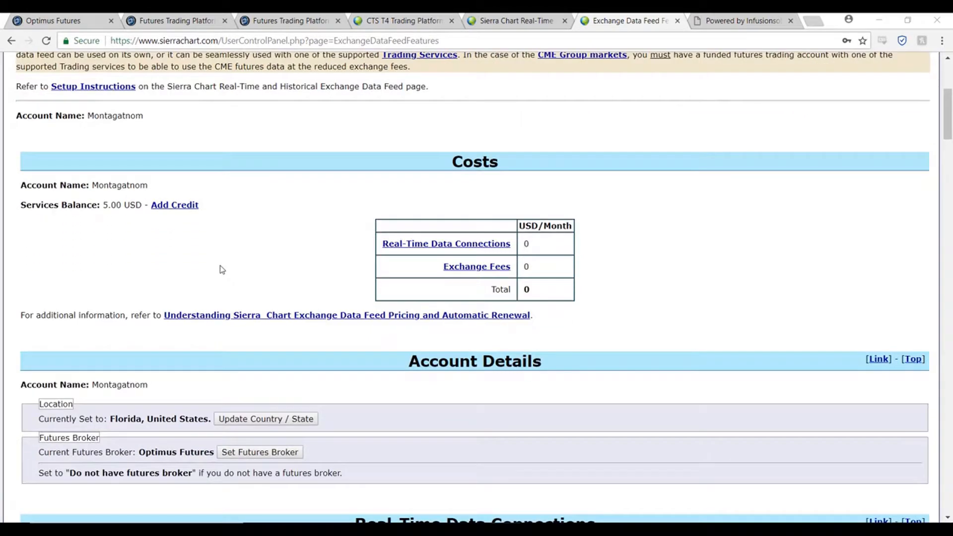
scroll("down", 3)
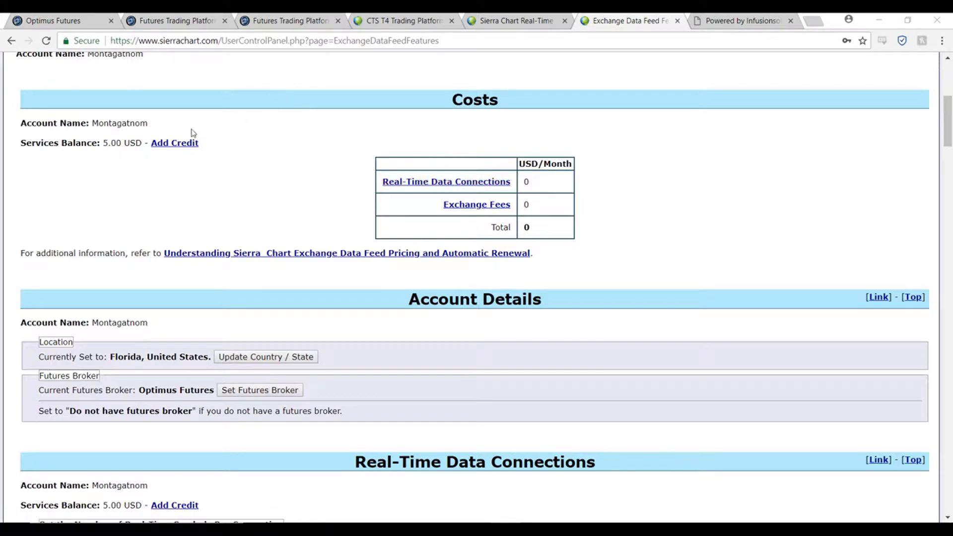
mouse_move(83, 176)
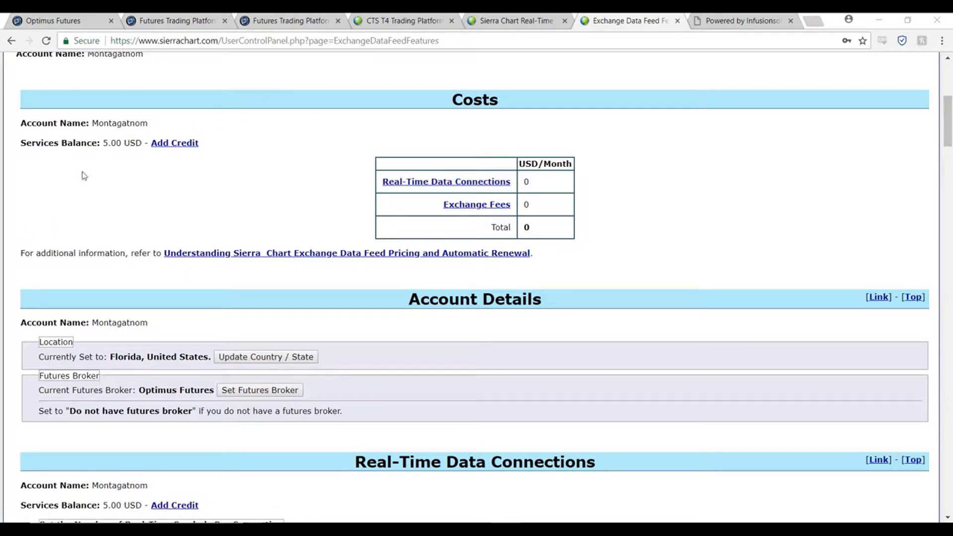
scroll("down", 3)
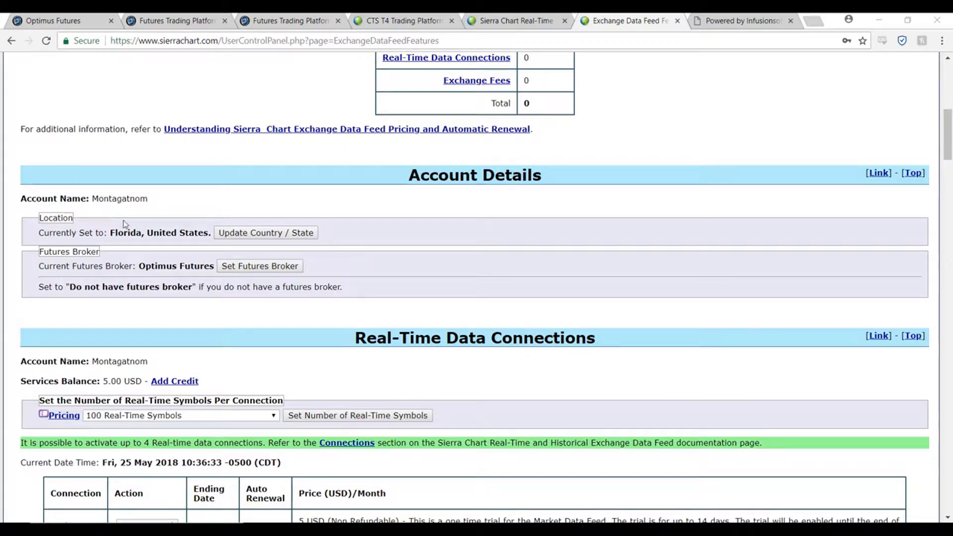
mouse_move(260, 229)
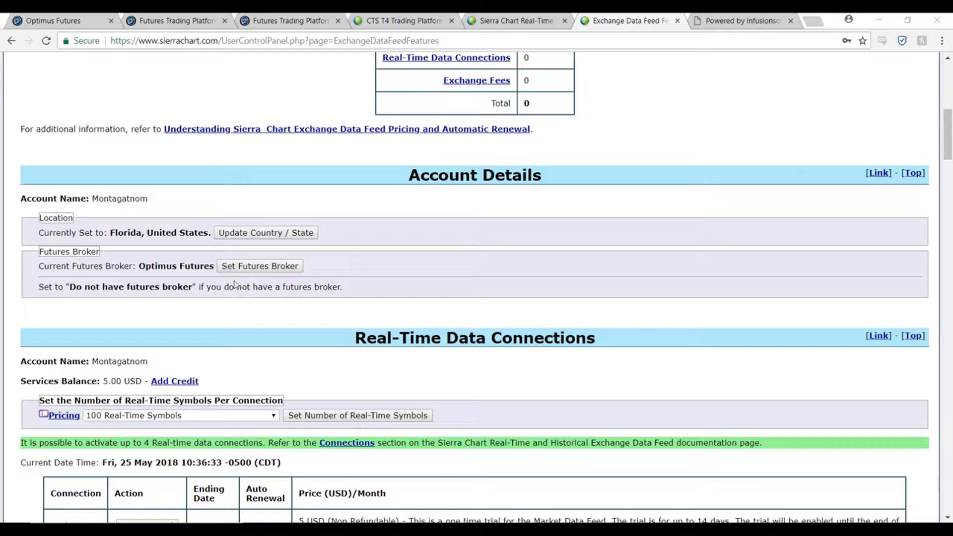
mouse_move(152, 296)
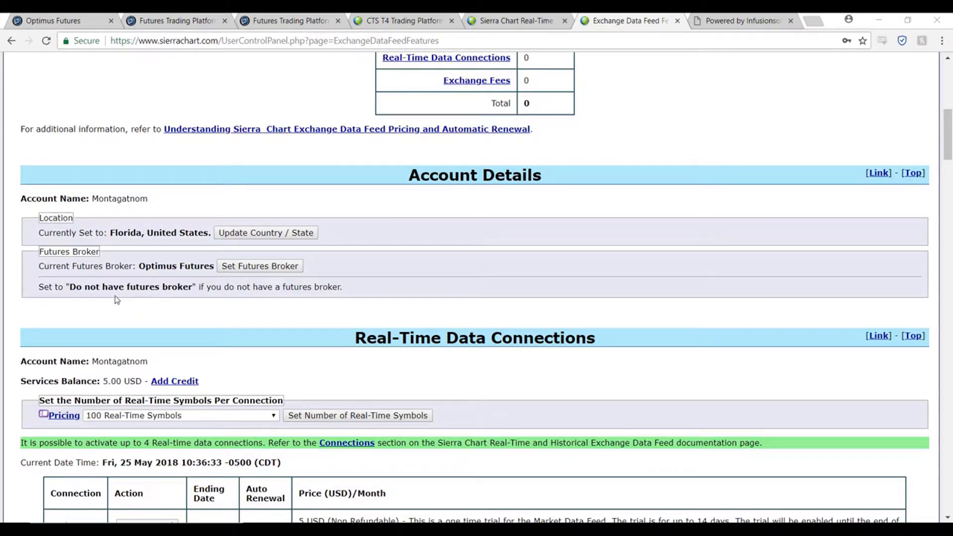
mouse_move(127, 287)
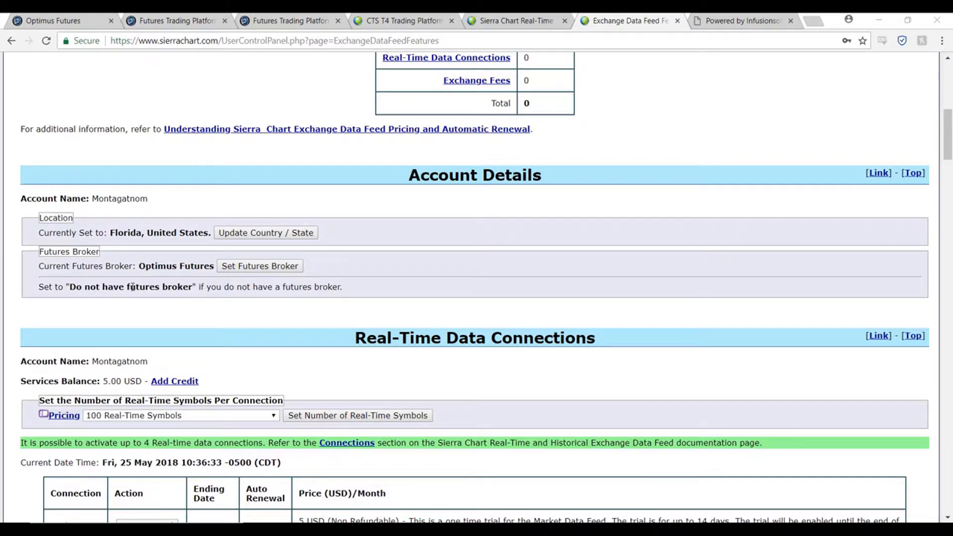
mouse_move(161, 286)
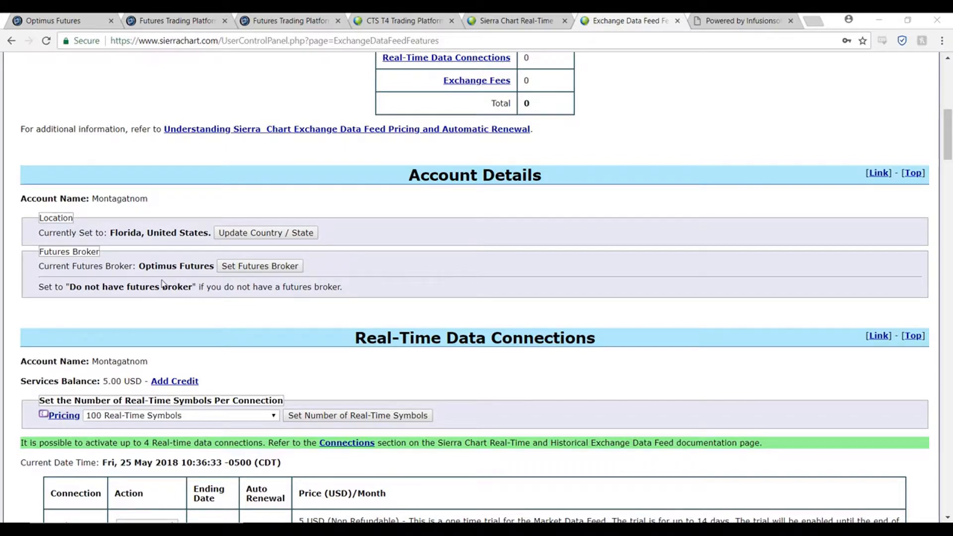
scroll("down", 3)
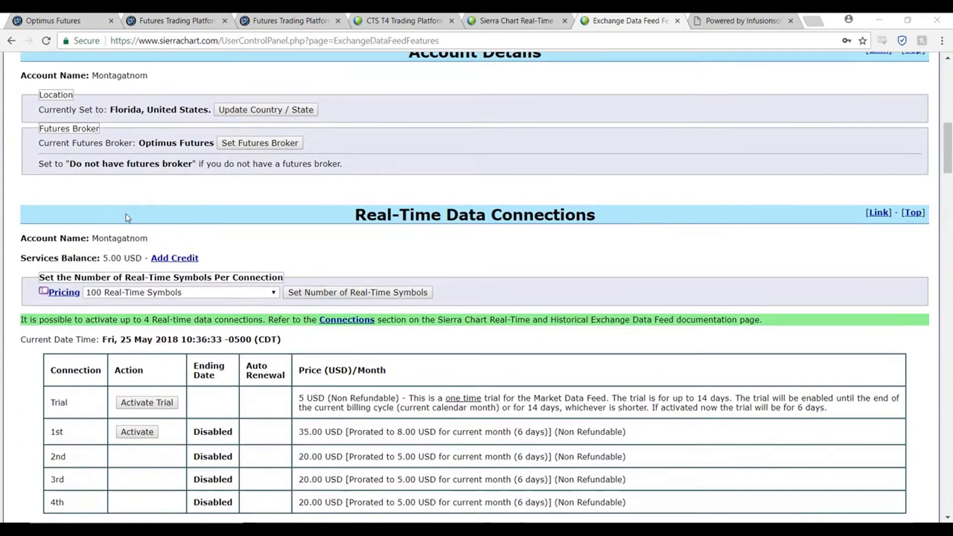
scroll("down", 3)
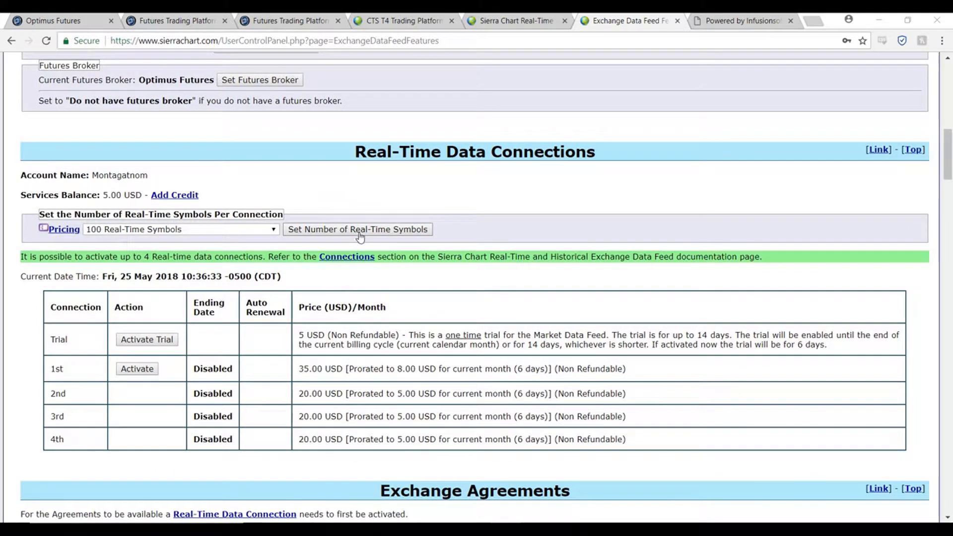
Set 100 real-time symbols per connection, confirm the prompts, and return to the features page
left_click(179, 229)
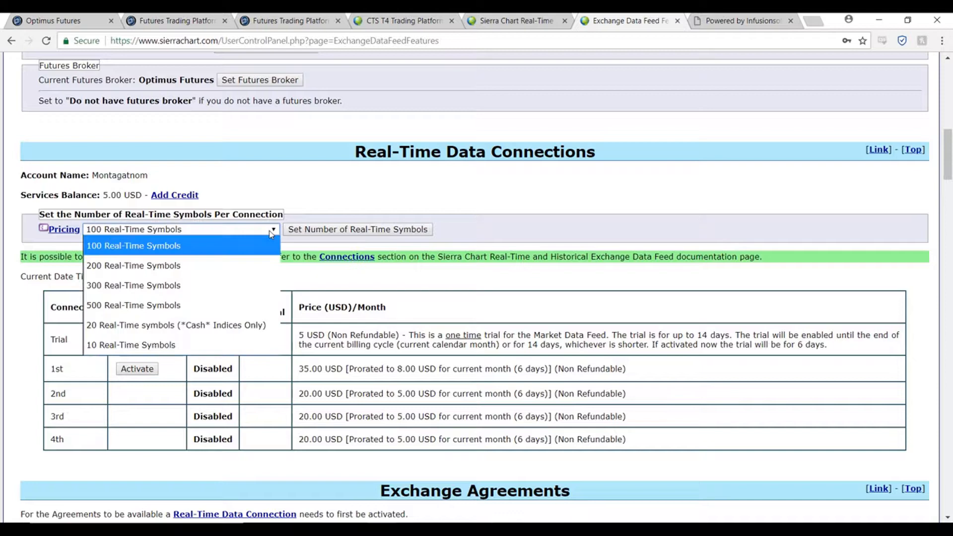
left_click(133, 246)
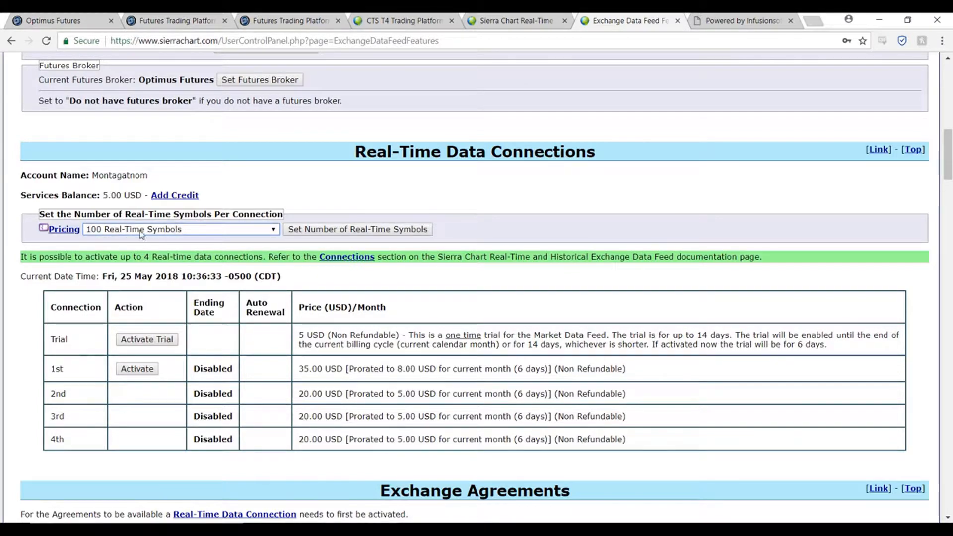
mouse_move(154, 229)
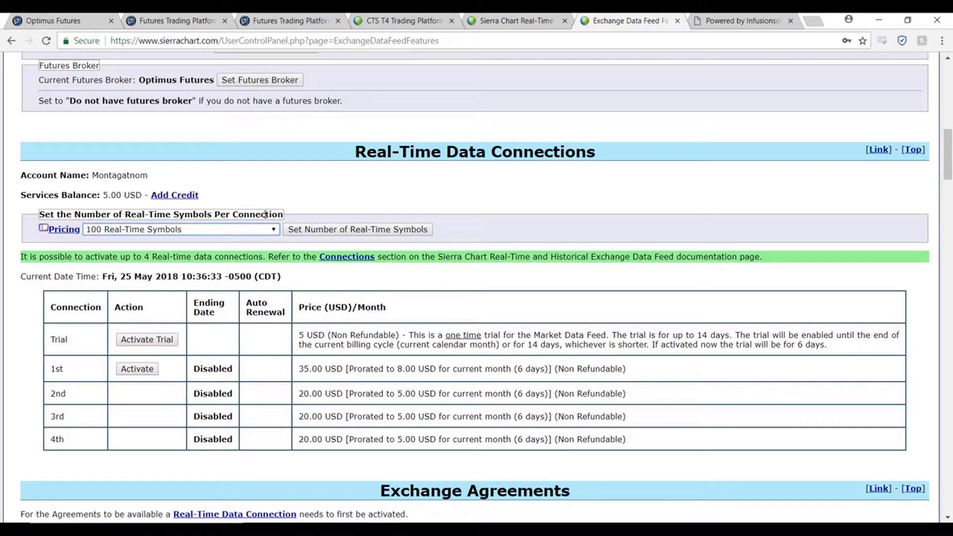
left_click(358, 229)
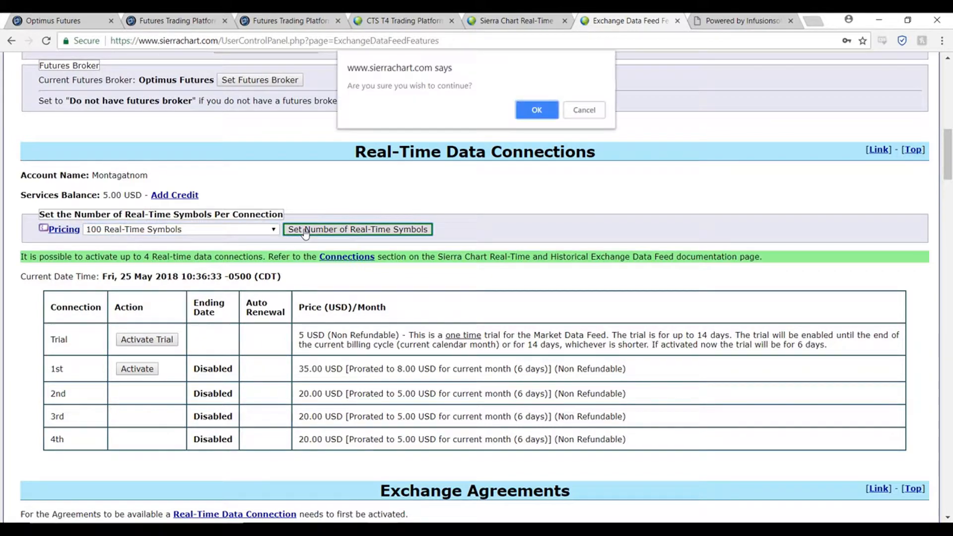
left_click(536, 110)
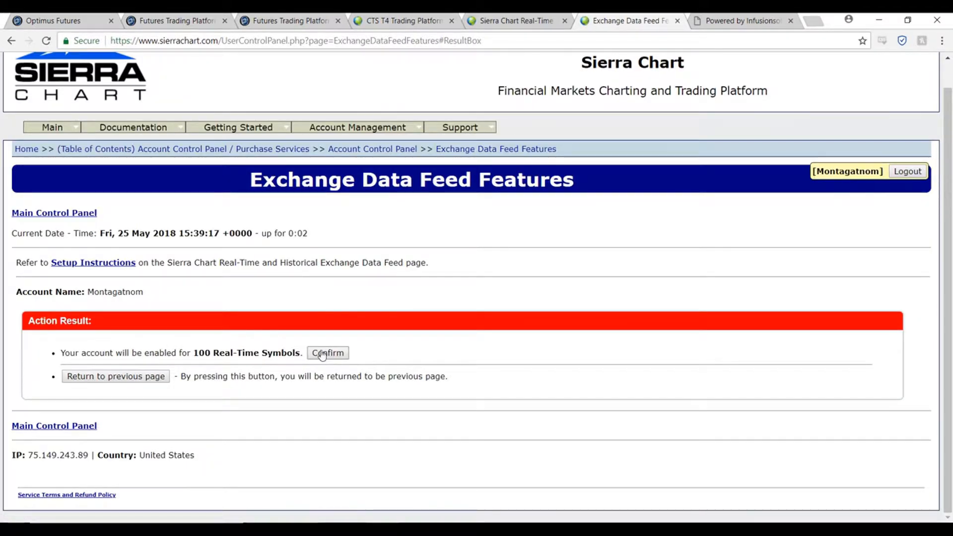
left_click(327, 353)
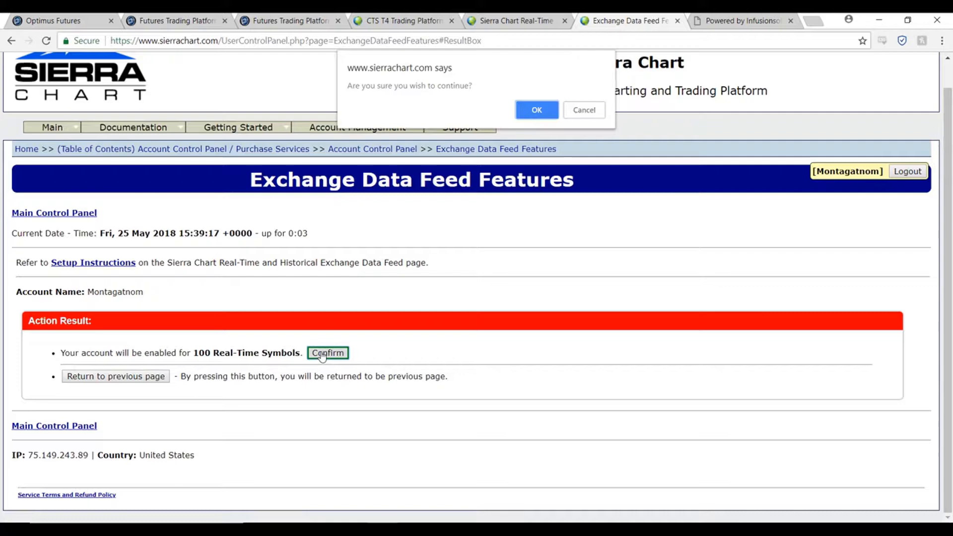
left_click(536, 110)
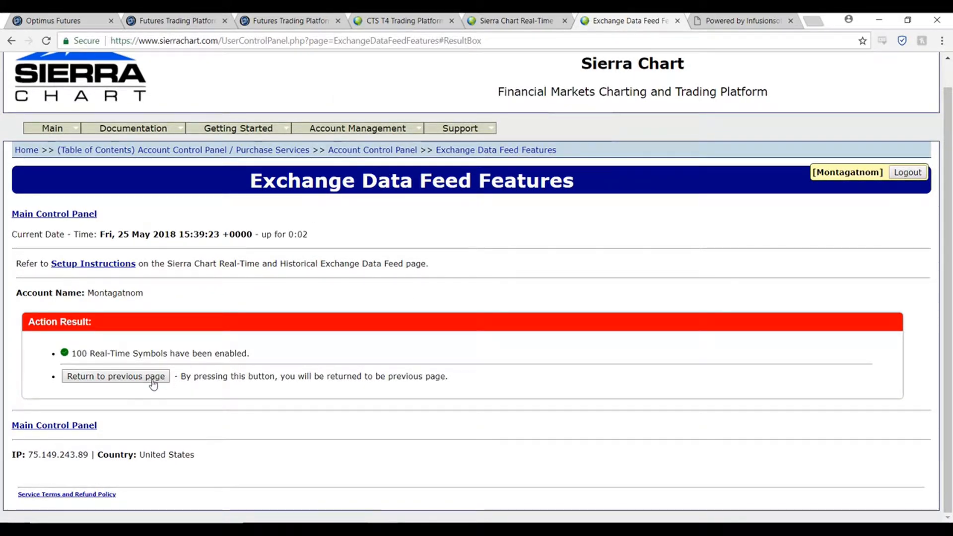
left_click(114, 376)
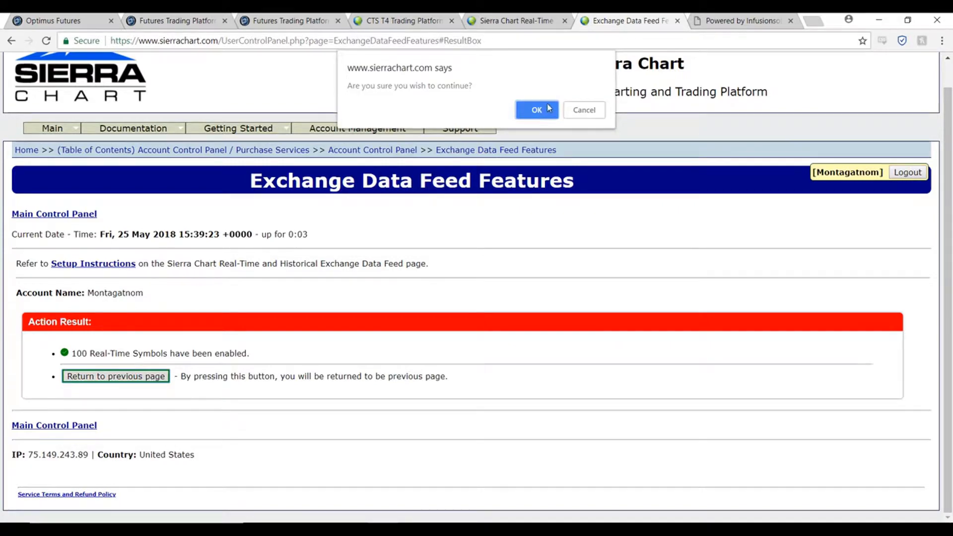
left_click(536, 110)
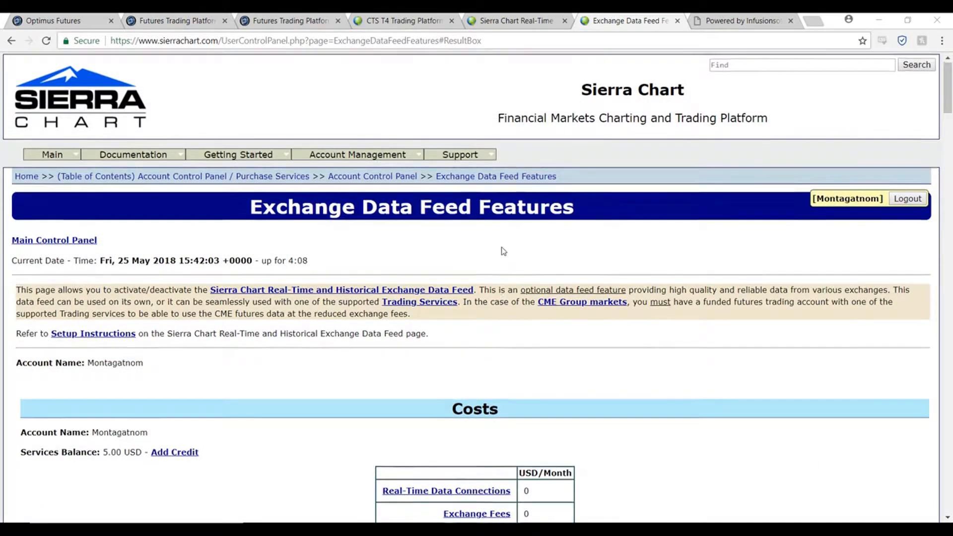
Activate the one-time Market Data Feed trial from the Trial row and confirm it
scroll("down", 3)
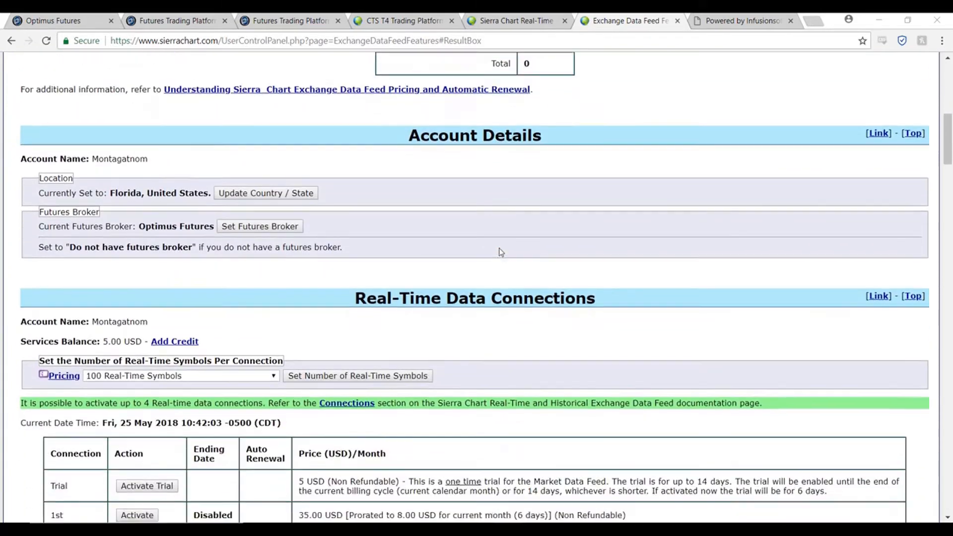
scroll("down", 3)
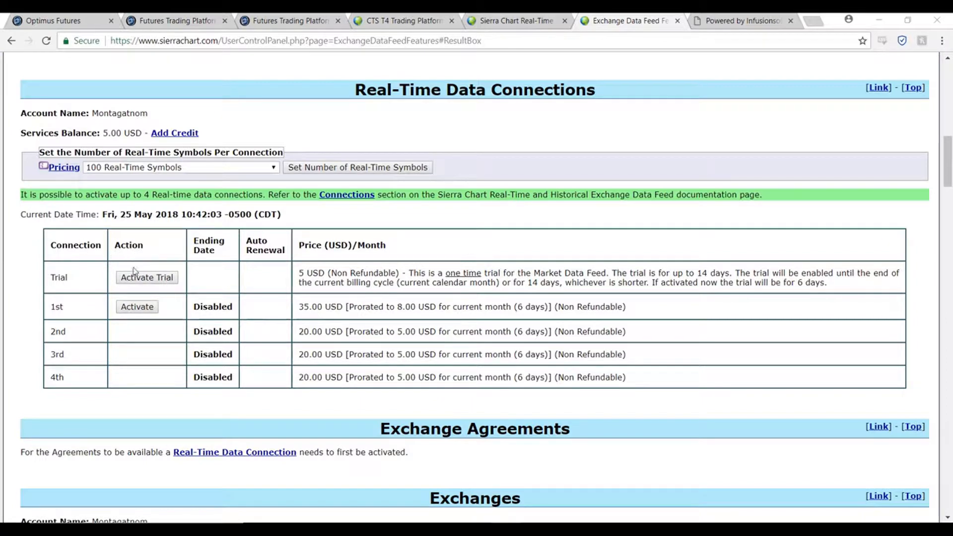
mouse_move(126, 270)
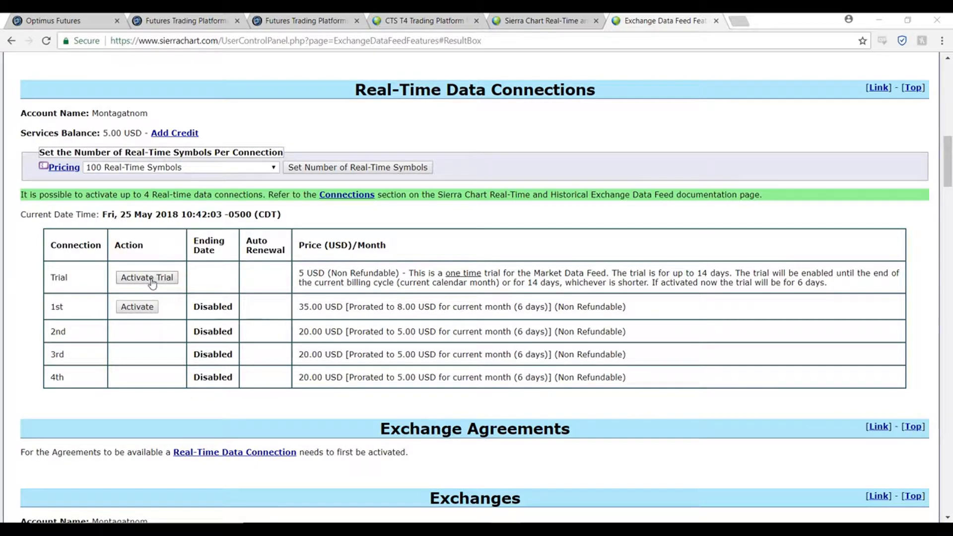
left_click(147, 277)
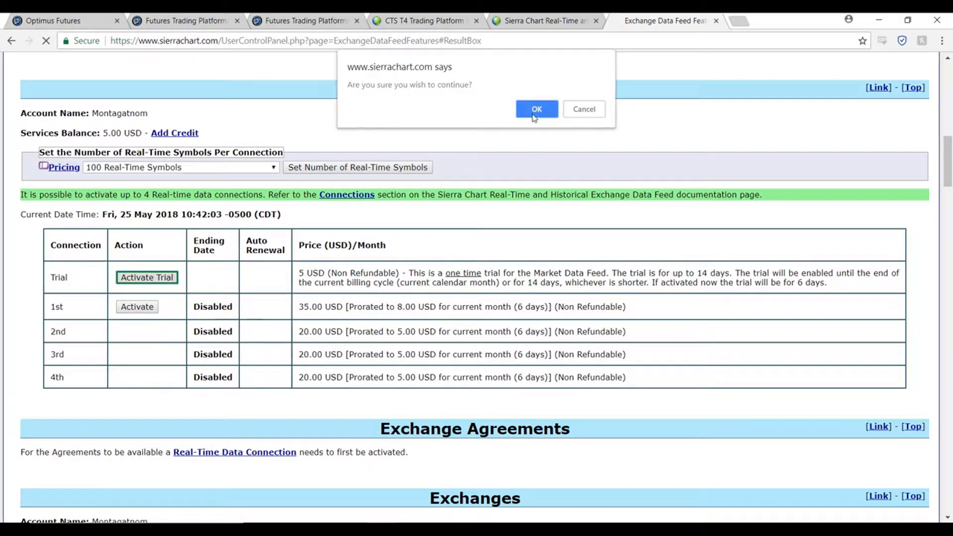
left_click(535, 108)
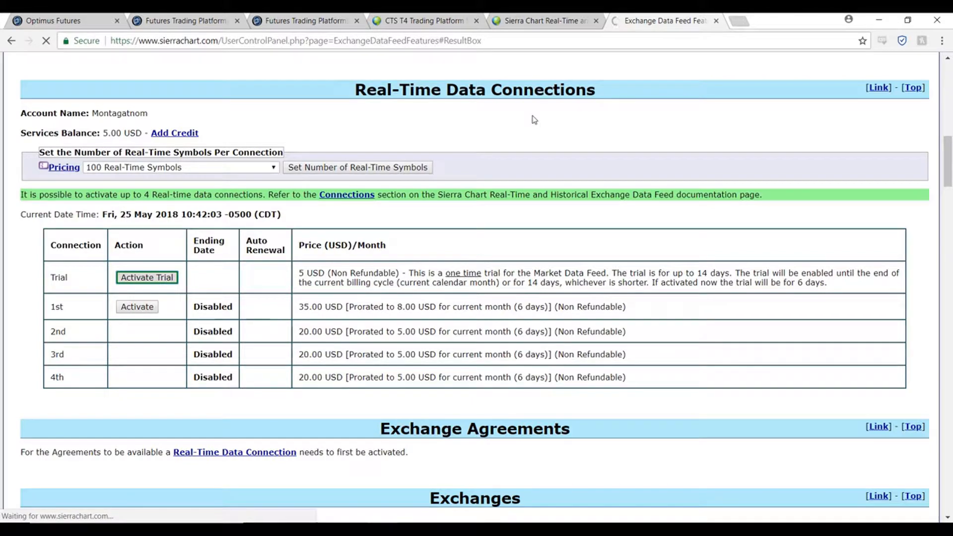
left_click(146, 277)
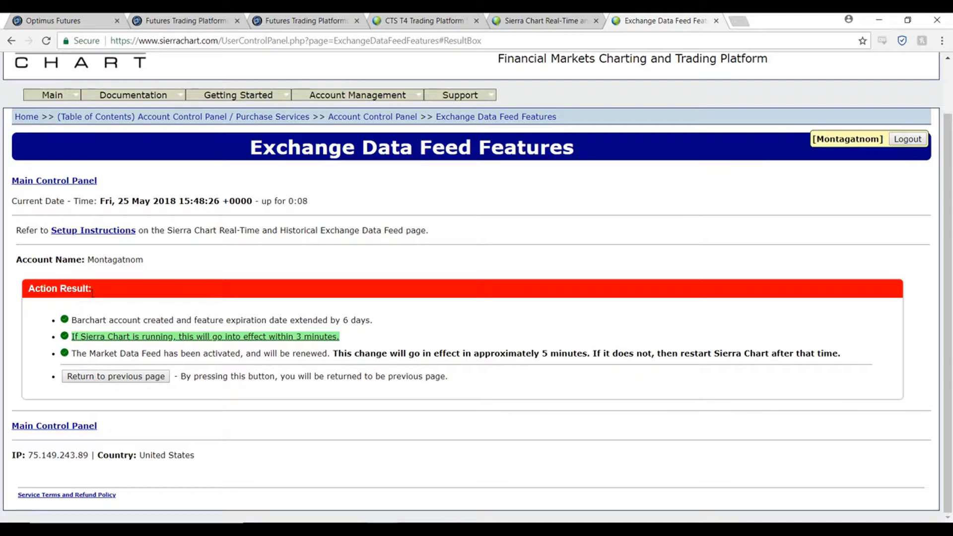
mouse_move(94, 298)
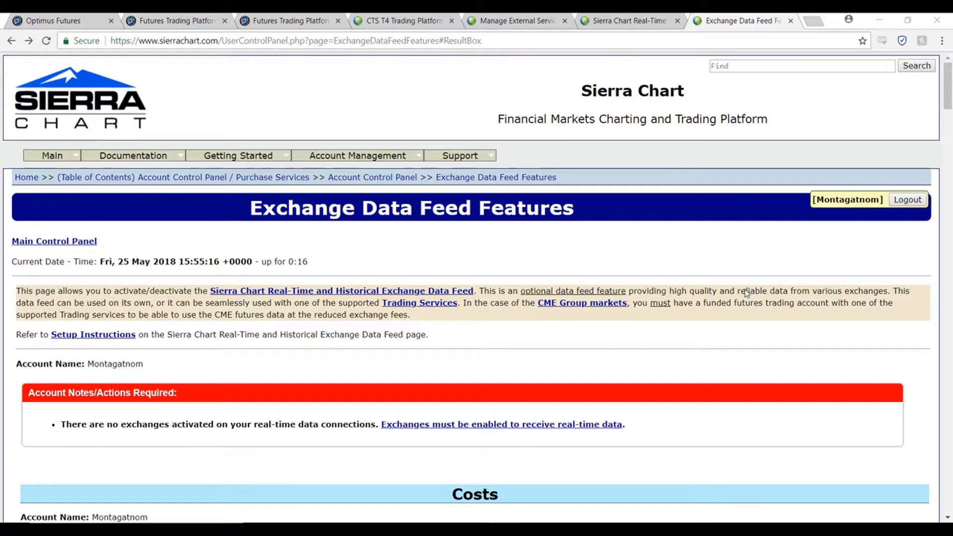
From the Account Control Panel, open Manage External Services Login Details under Other Features
left_click(357, 156)
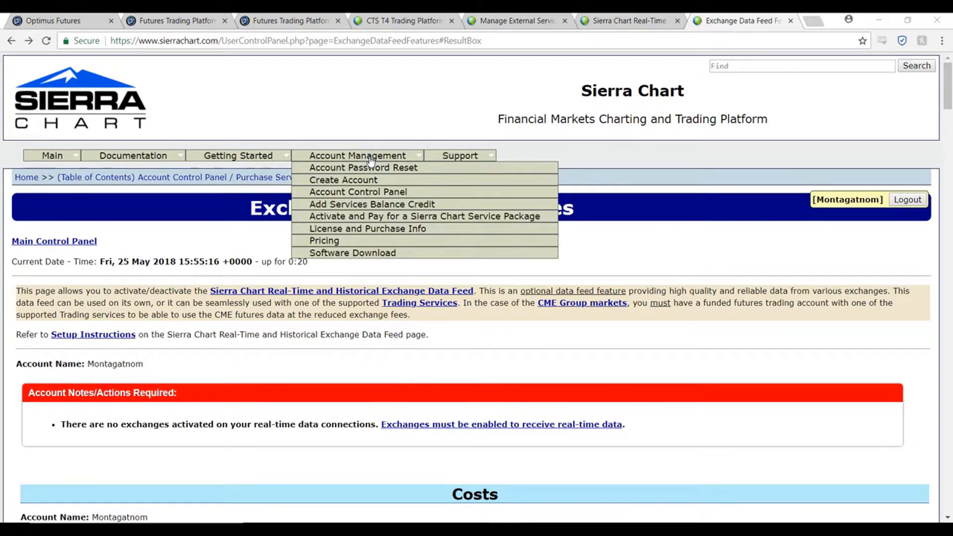
mouse_move(357, 192)
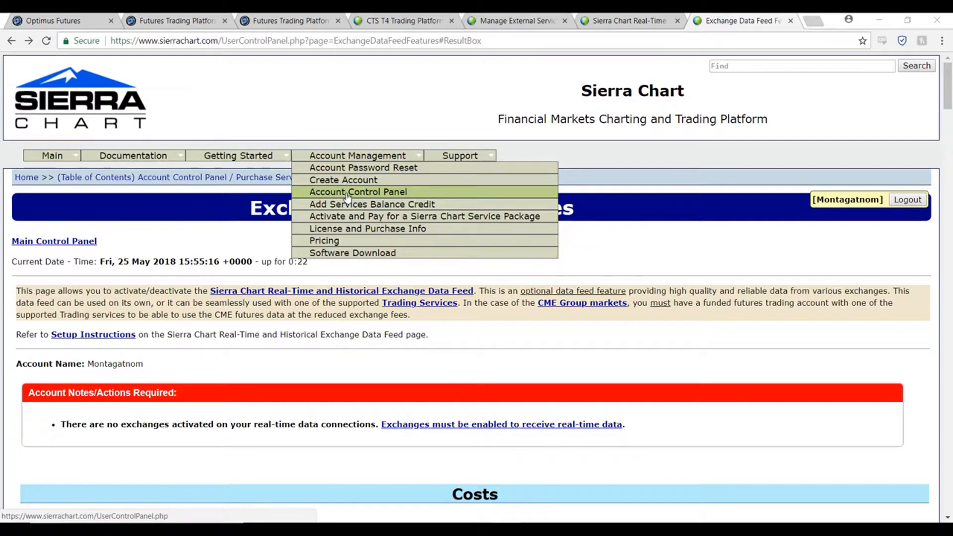
left_click(357, 192)
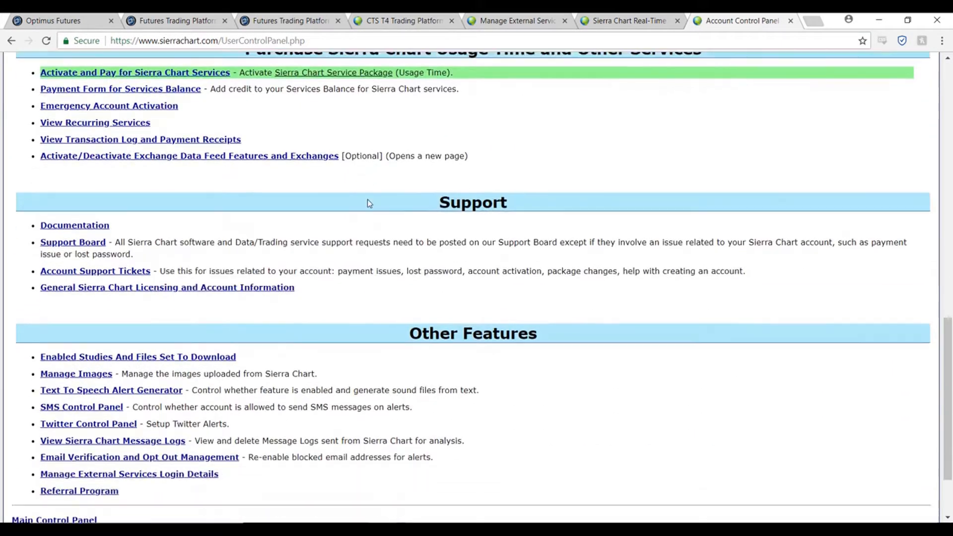
scroll("down", 3)
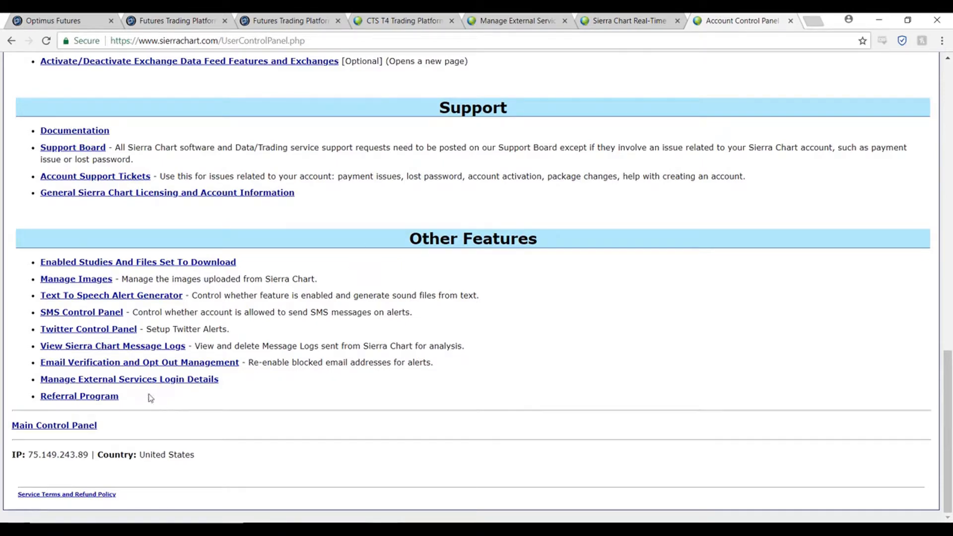
mouse_move(129, 379)
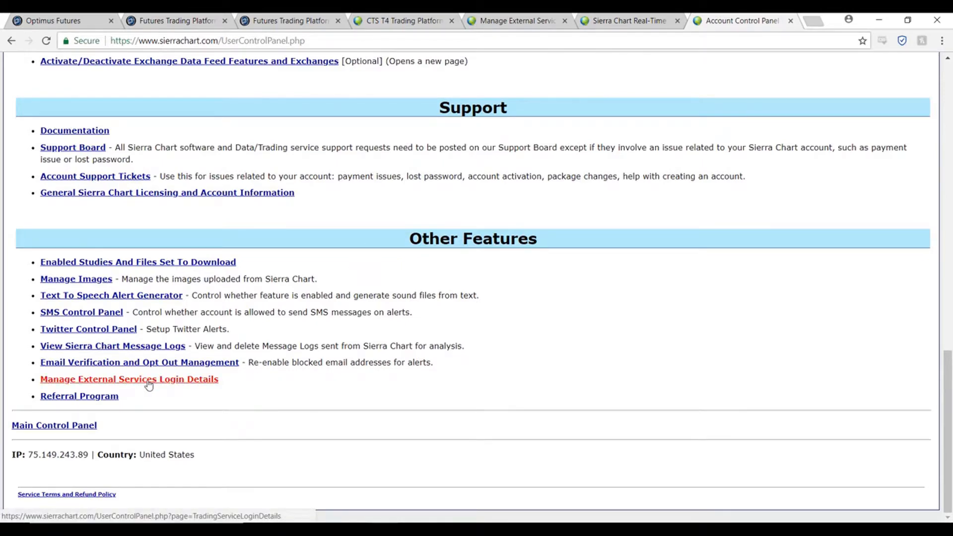
left_click(129, 379)
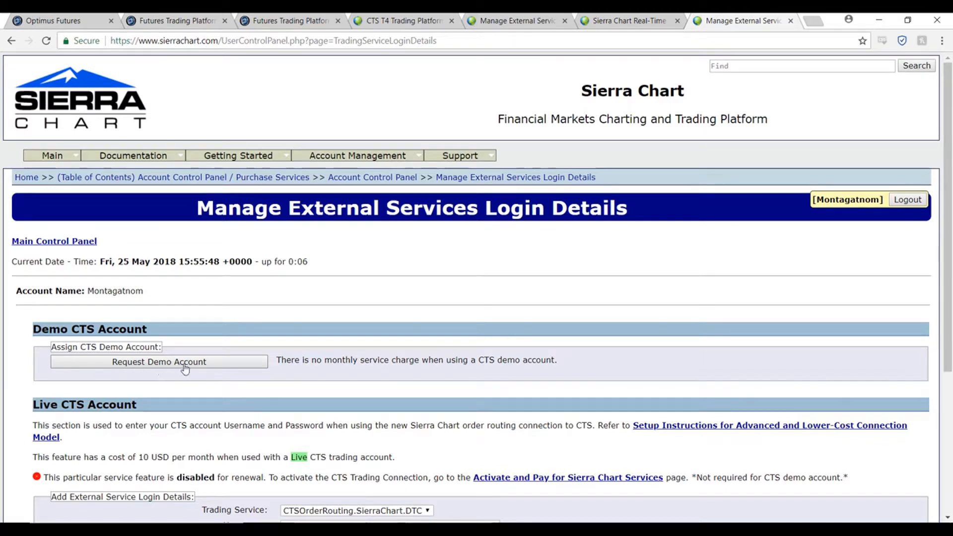
mouse_move(160, 367)
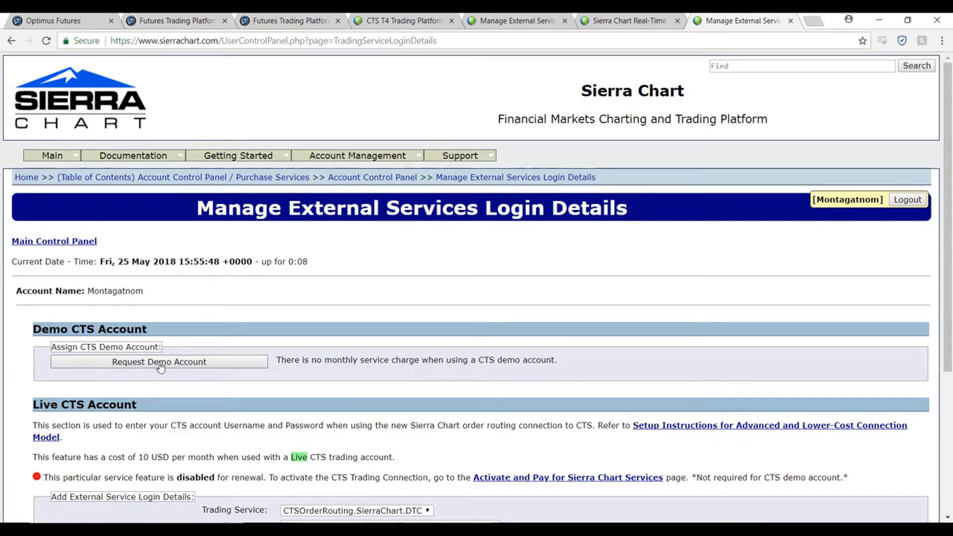
Request a CTS demo account under Demo CTS Account and confirm with OK
left_click(159, 362)
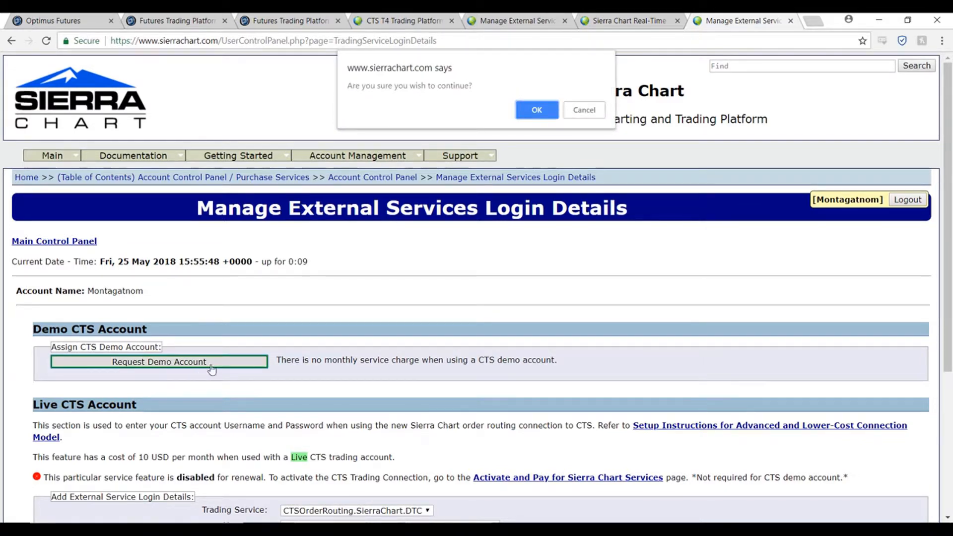
left_click(536, 110)
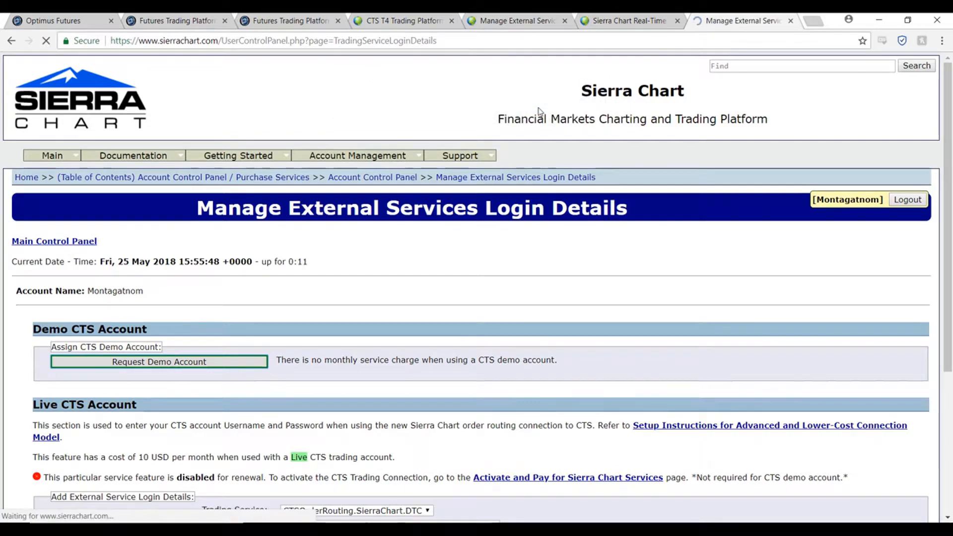
left_click(159, 362)
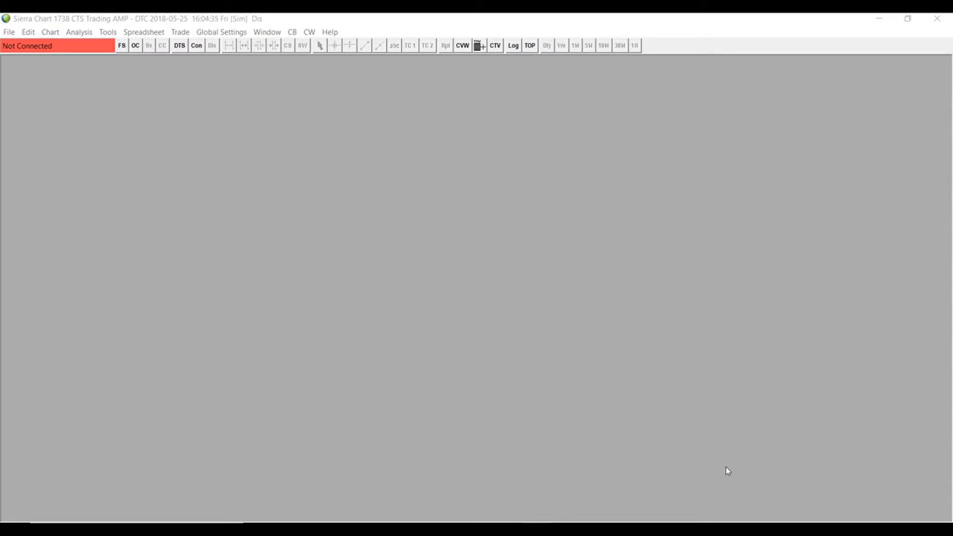
mouse_move(785, 451)
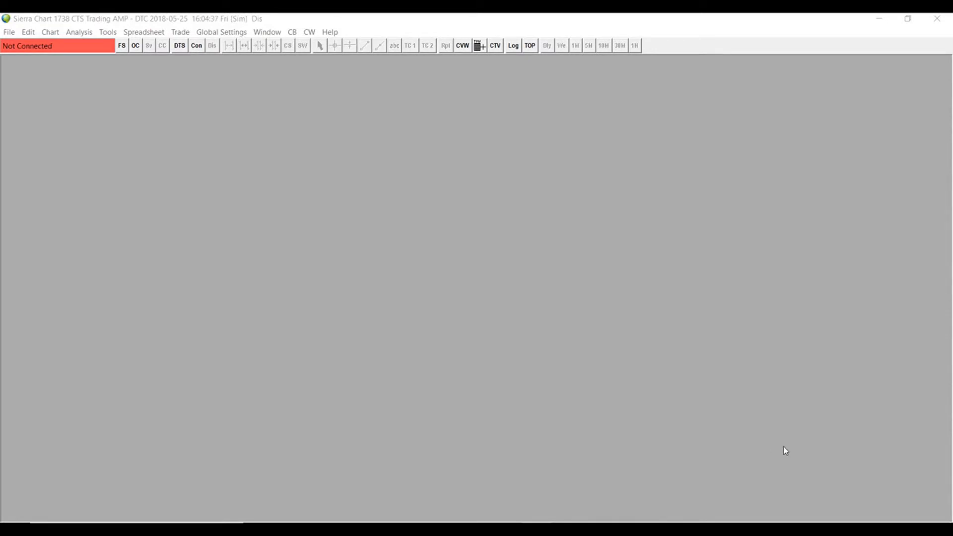
mouse_move(65, 68)
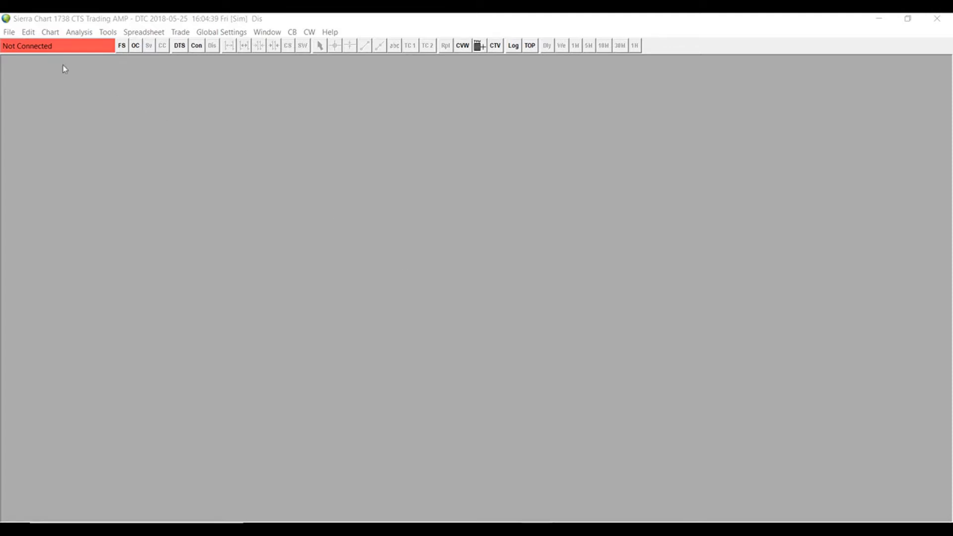
Select 'CTS Trading Demo - DTC' in Data/Trade Service Settings and save
left_click(8, 31)
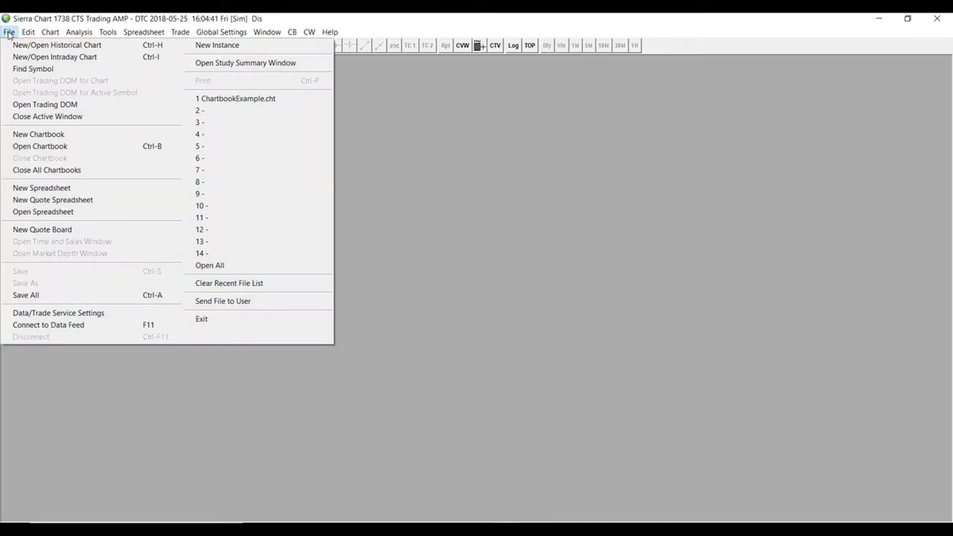
mouse_move(94, 312)
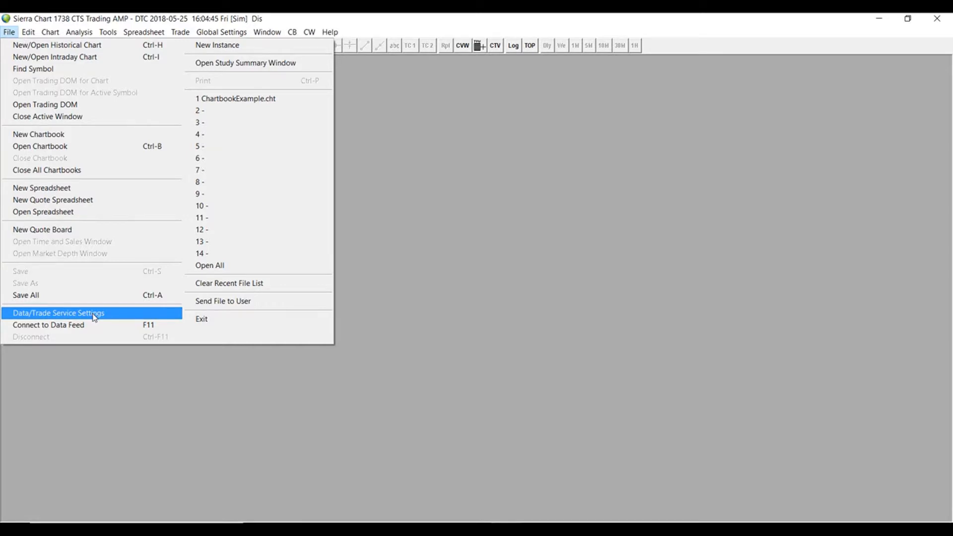
left_click(58, 314)
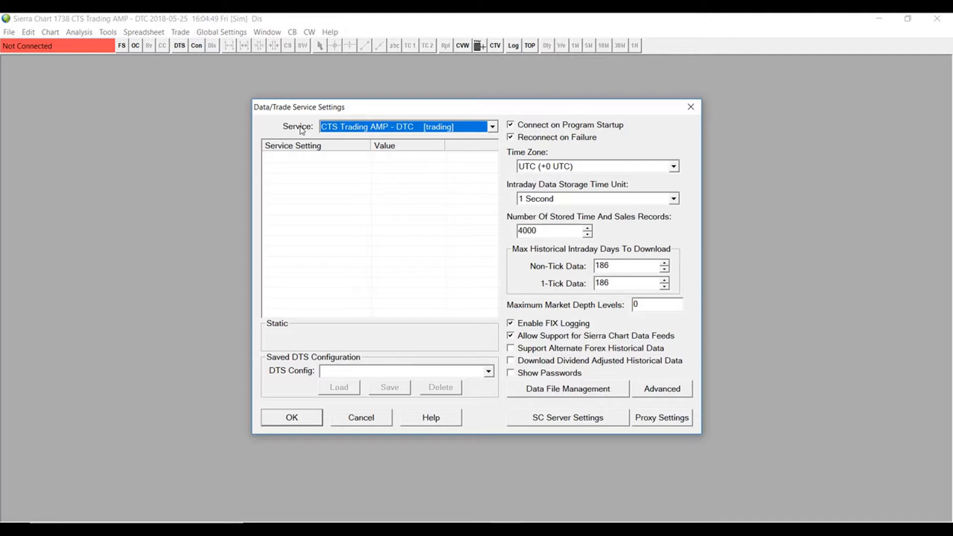
mouse_move(462, 140)
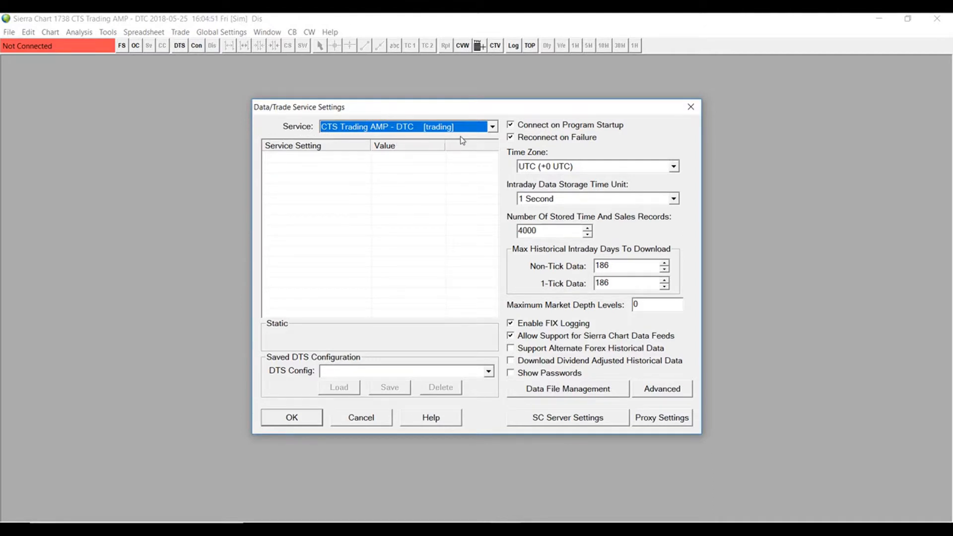
left_click(492, 127)
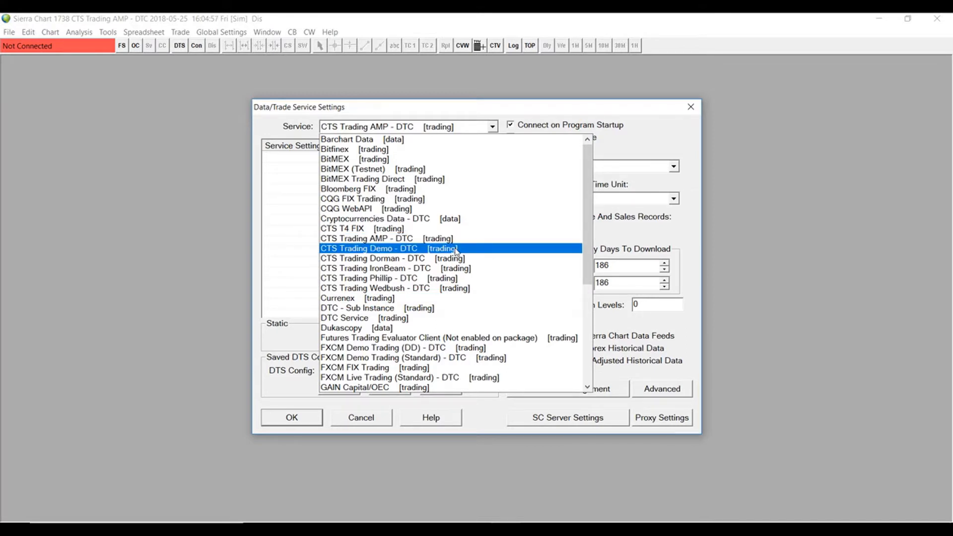
mouse_move(389, 258)
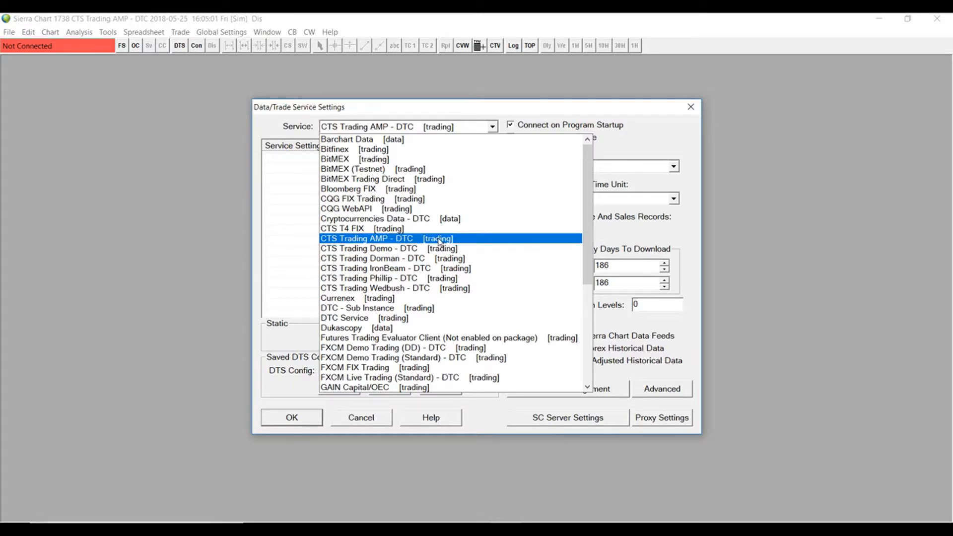
mouse_move(362, 228)
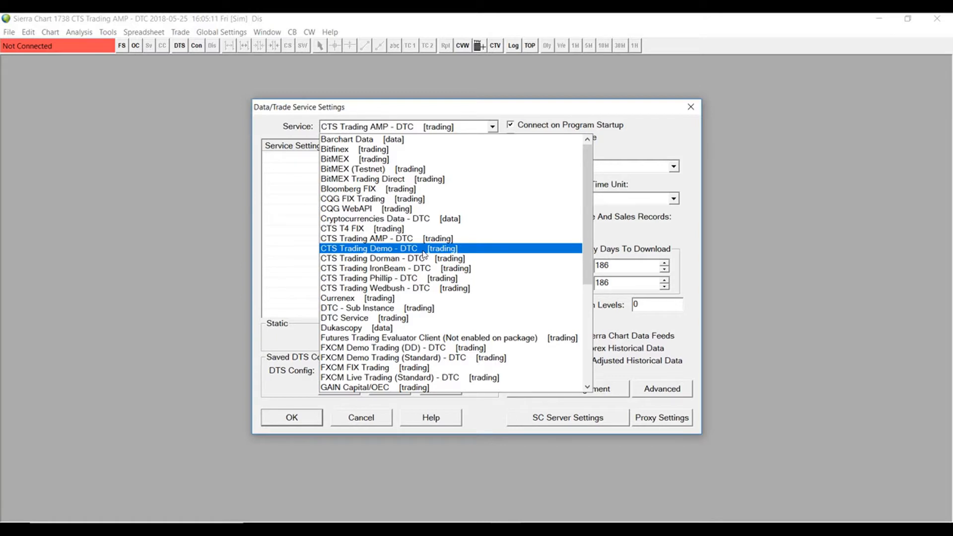
mouse_move(424, 254)
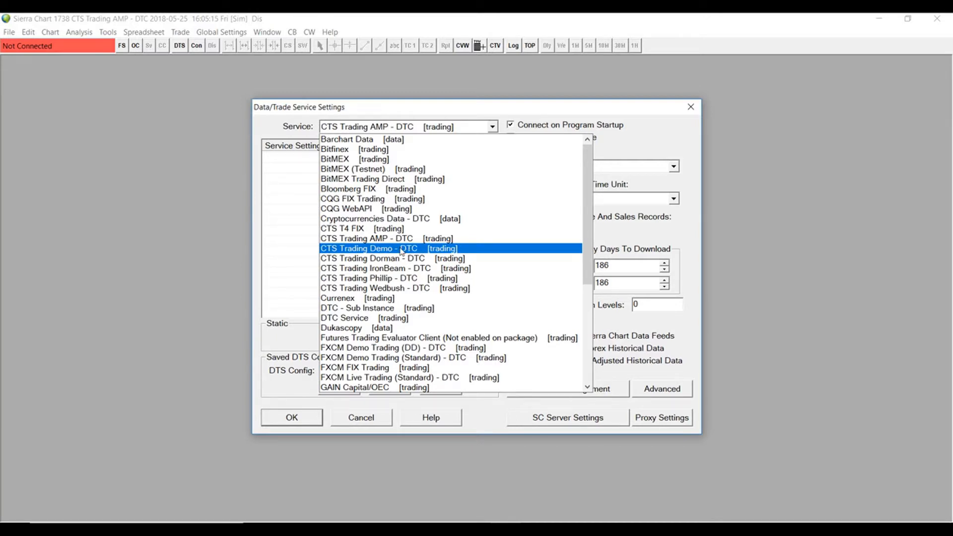
mouse_move(384, 251)
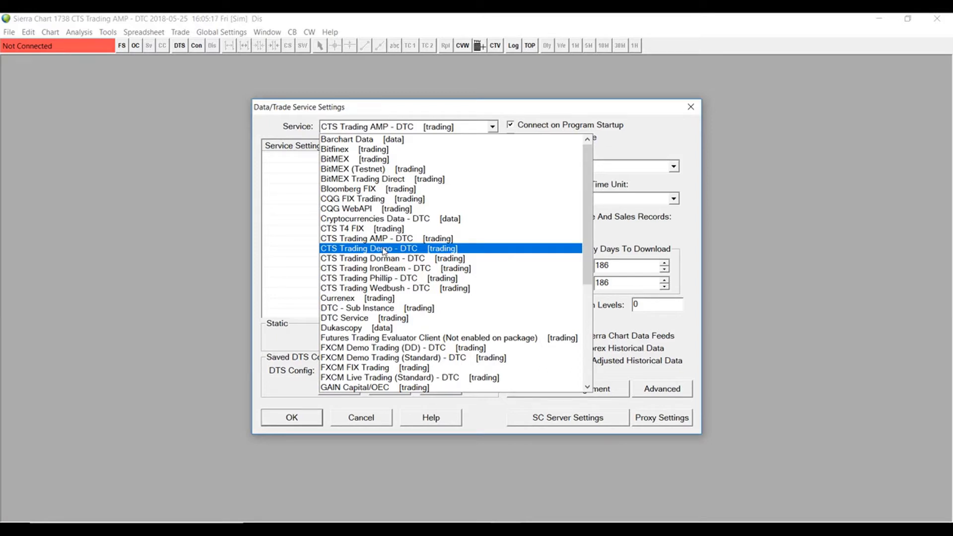
left_click(369, 248)
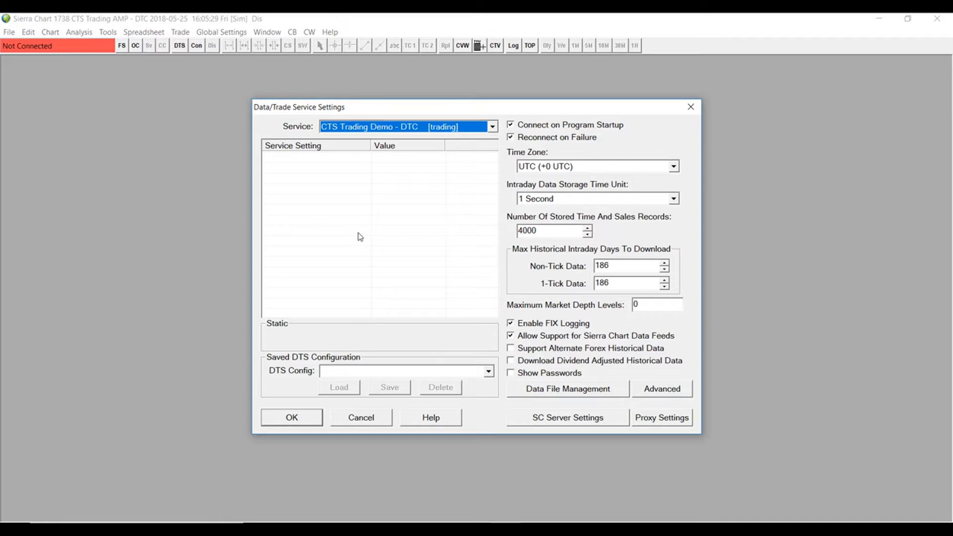
mouse_move(413, 144)
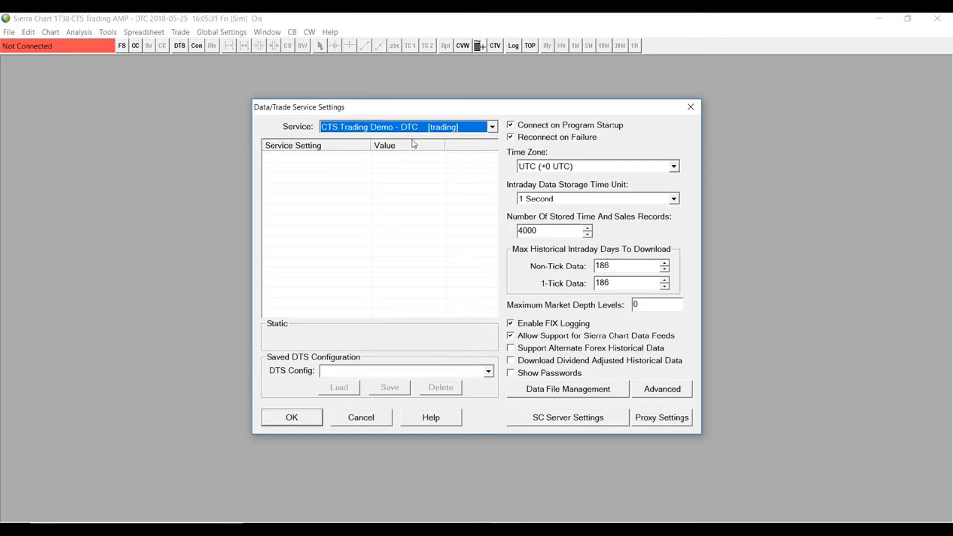
left_click(491, 126)
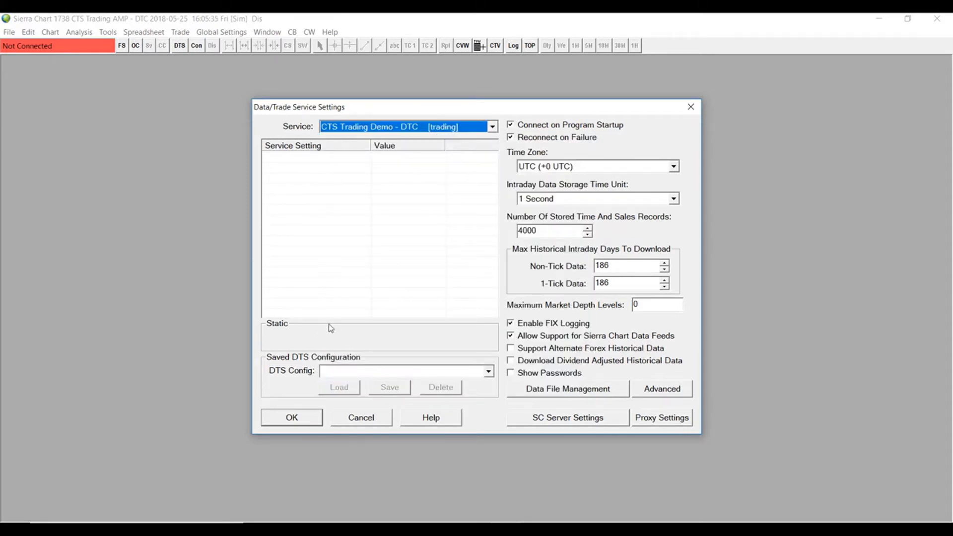
left_click(291, 417)
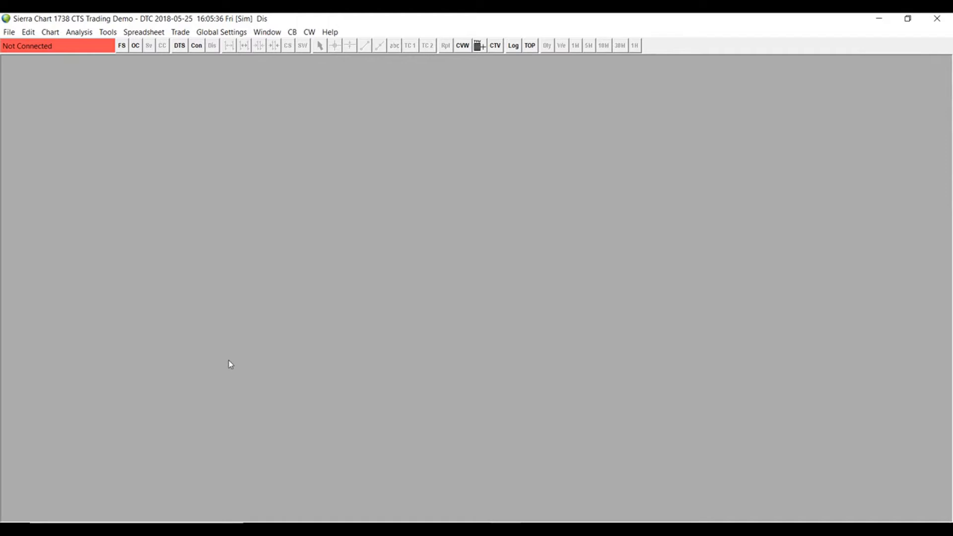
Connect Sierra Chart to the CTS Trading Demo data feed via the Not Connected status box
left_click(8, 32)
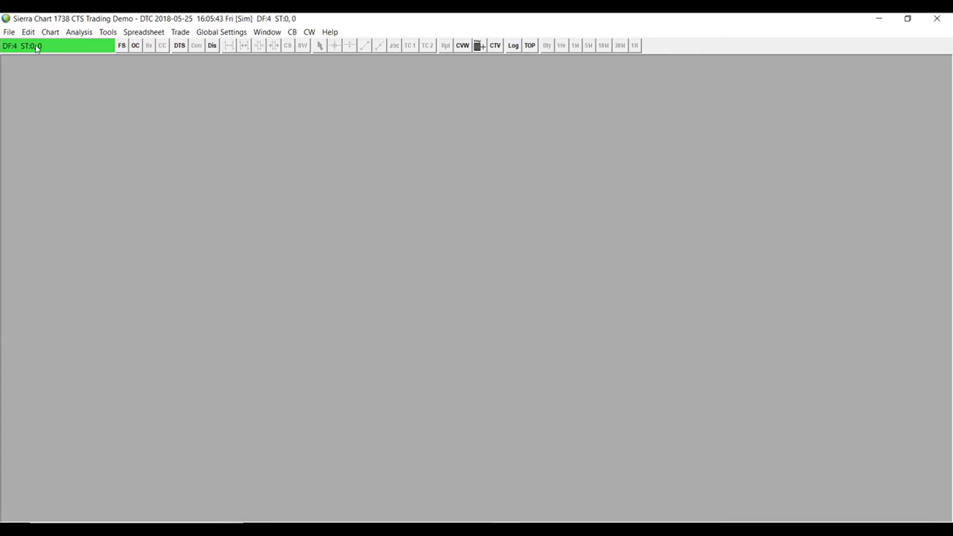
mouse_move(9, 49)
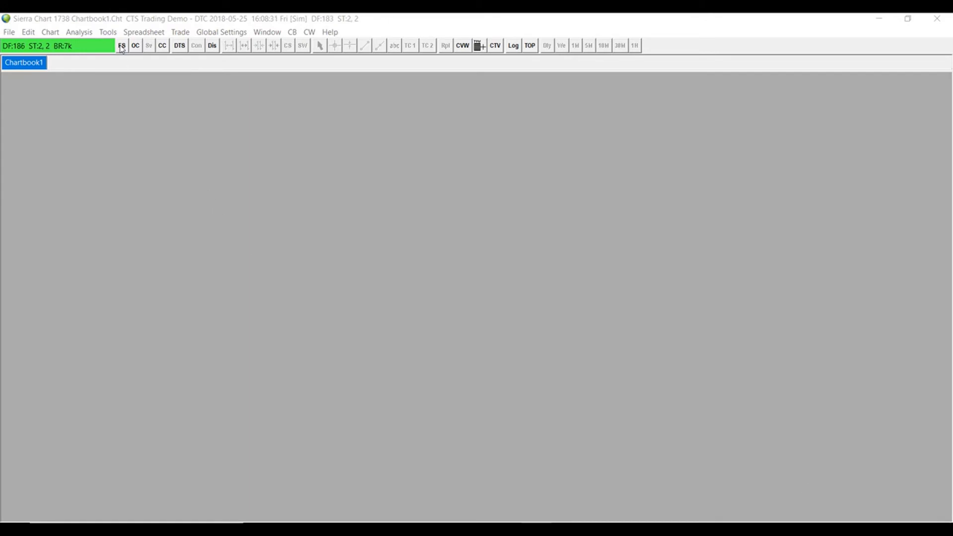
Find SPX500 (S&P 500 Index), open its 1-minute intraday chart, and close Find Symbol
left_click(121, 45)
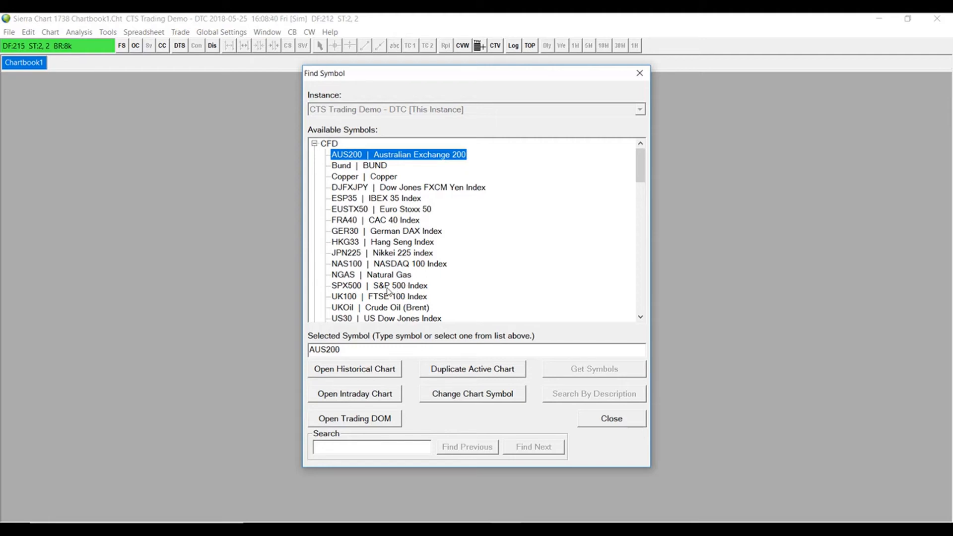
left_click(379, 284)
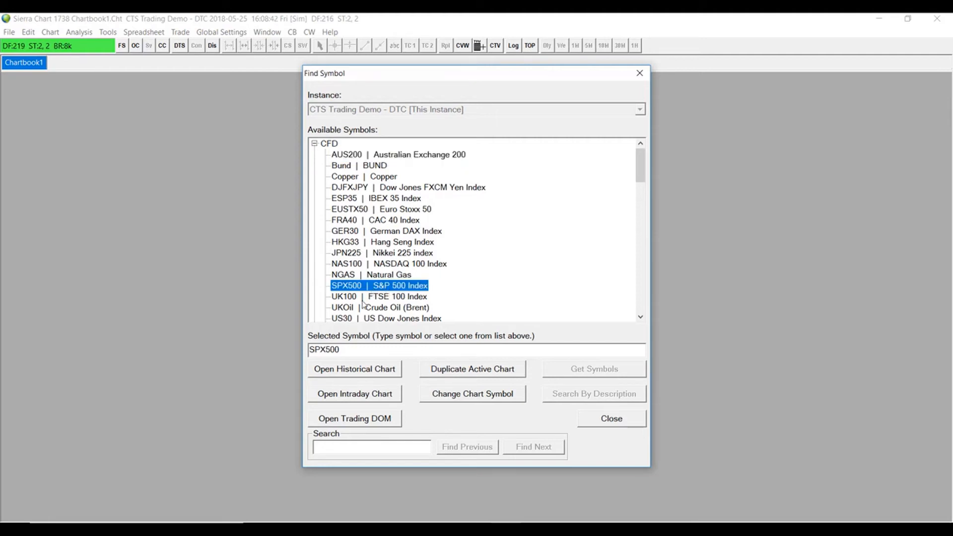
left_click(354, 393)
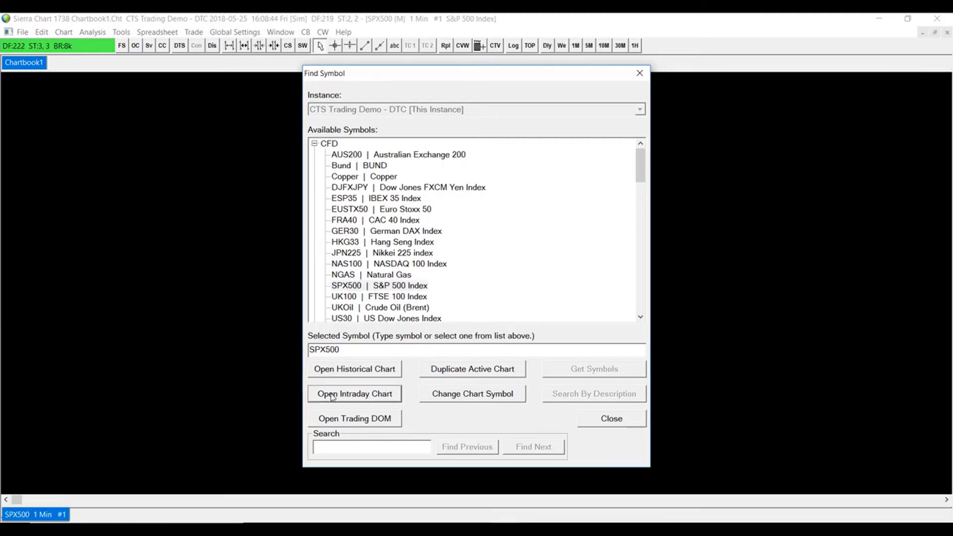
left_click(355, 393)
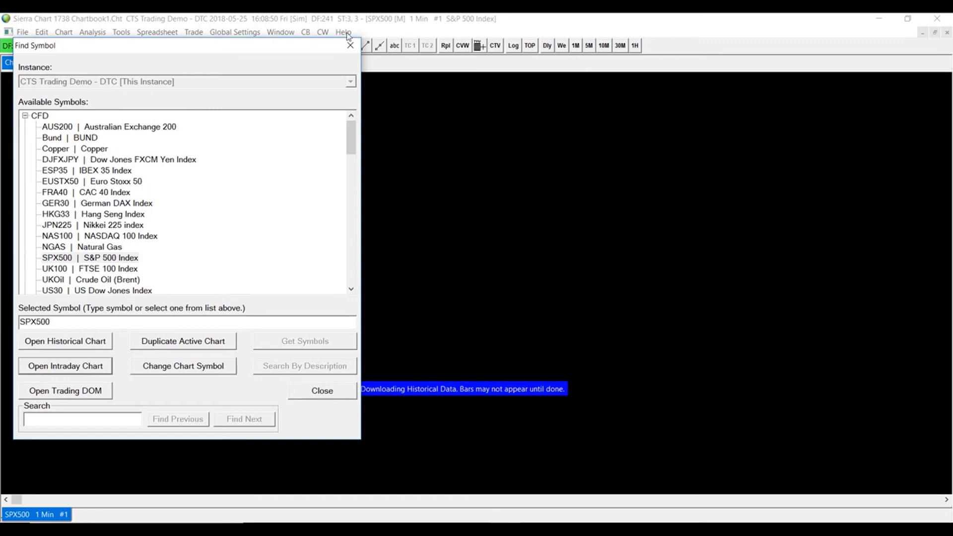
left_click(322, 390)
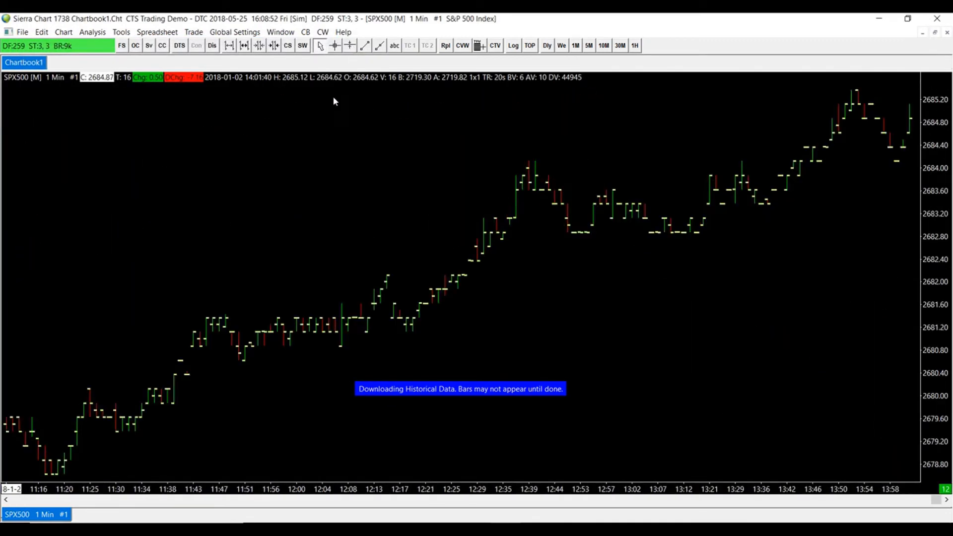